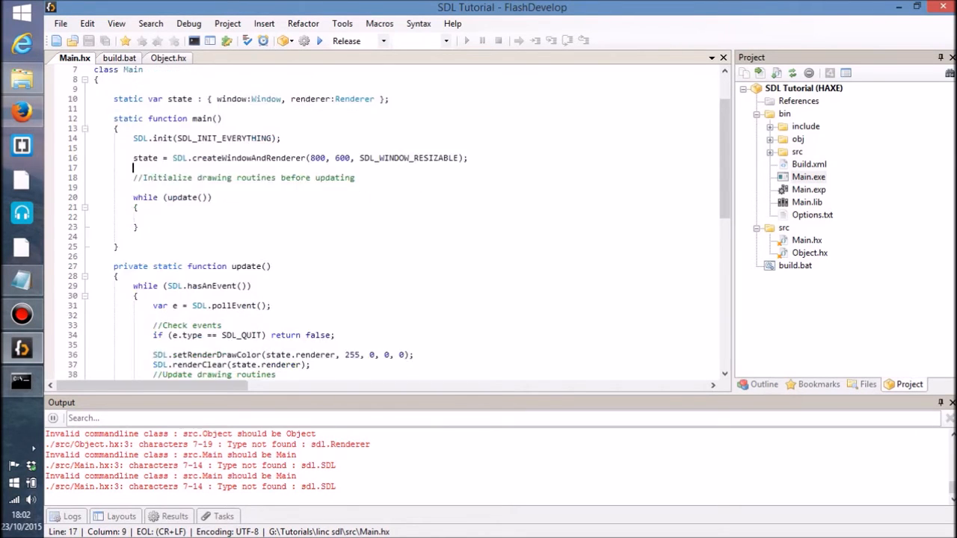
Step: Review Main.hx's setup and update loop, then bring up the Object.hx class file
{"action": "scroll", "scroll_direction": "down", "scroll_amount": 3}
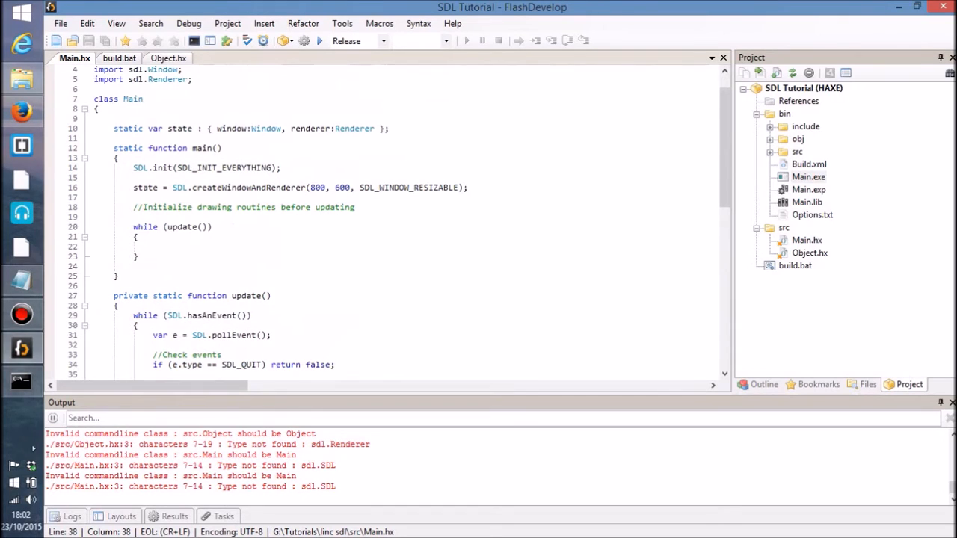
{"action": "left_click", "coordinate": [167, 56]}
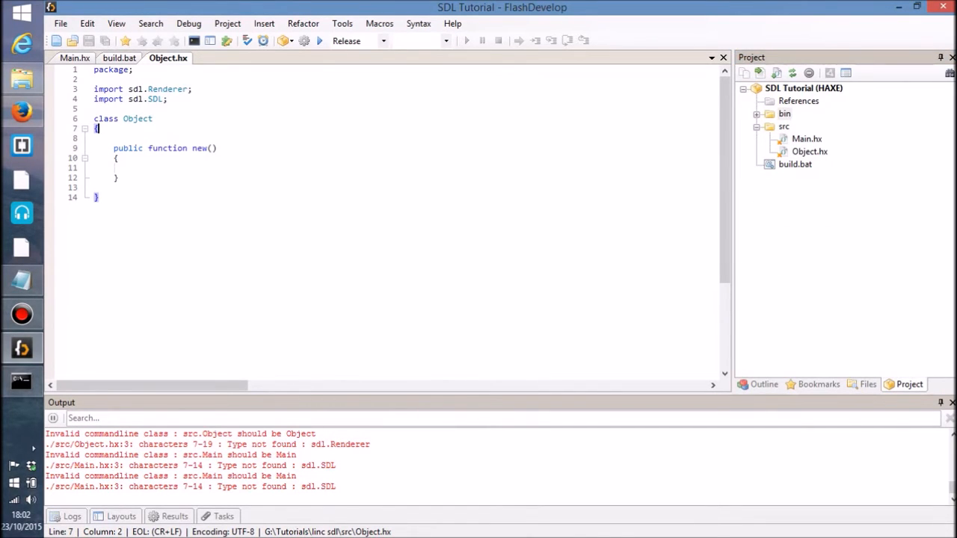
Step: Add private Int fields _x and _y with x and y get/set properties and accessor functions
{"action": "key", "text": "Enter"}
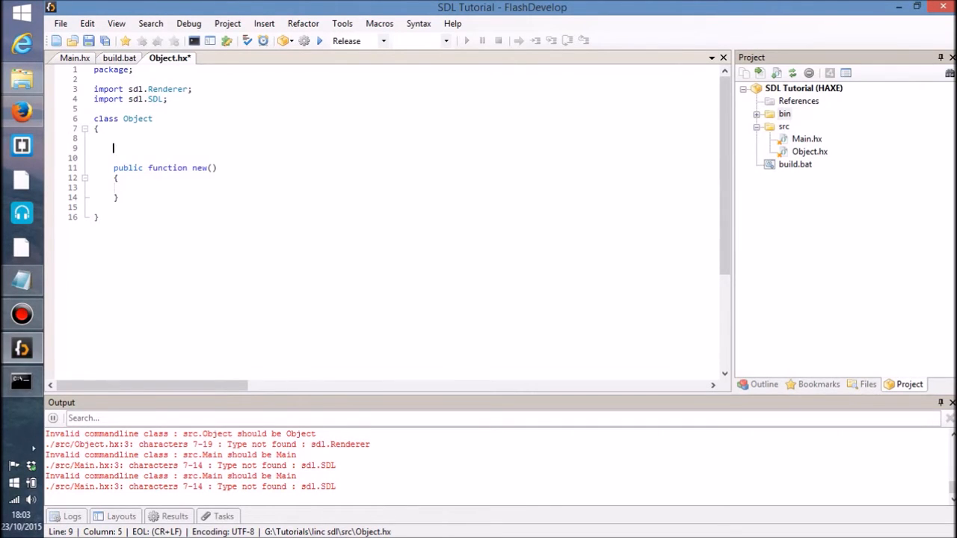
{"action": "type", "text": ">"}
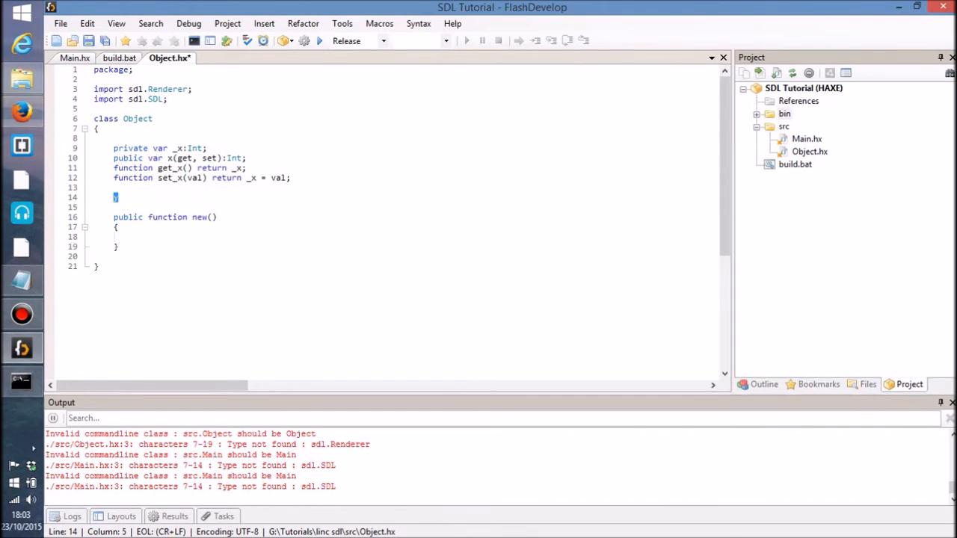
{"action": "type", "text": "private var _y:Dynamic;"}
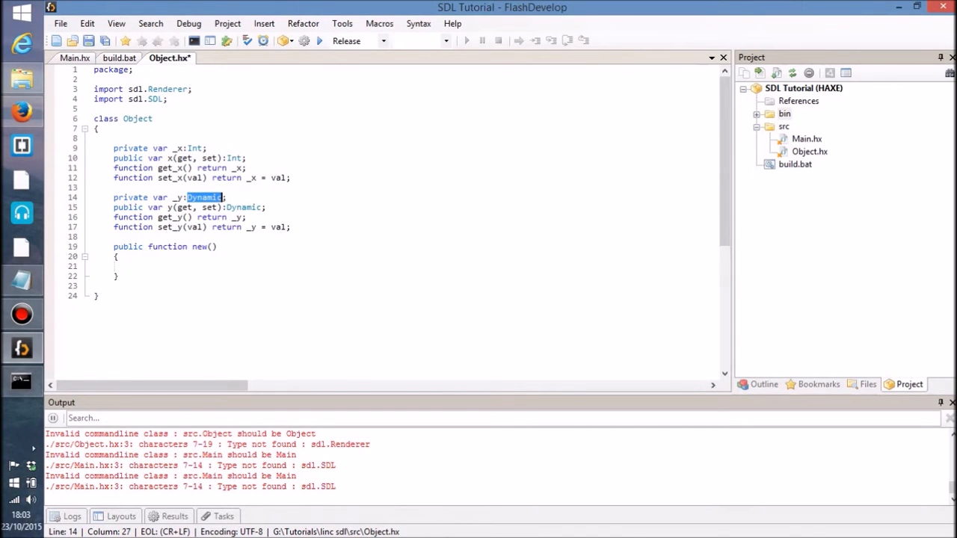
{"action": "type", "text": "Int"}
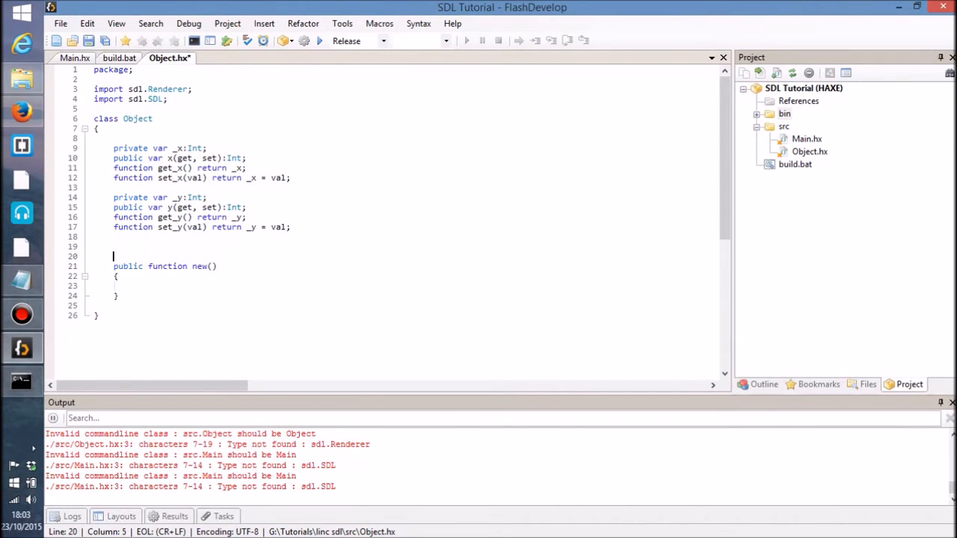
Step: Add private Int fields _width and _height with matching get/set properties and accessors
{"action": "type", "text": "width"}
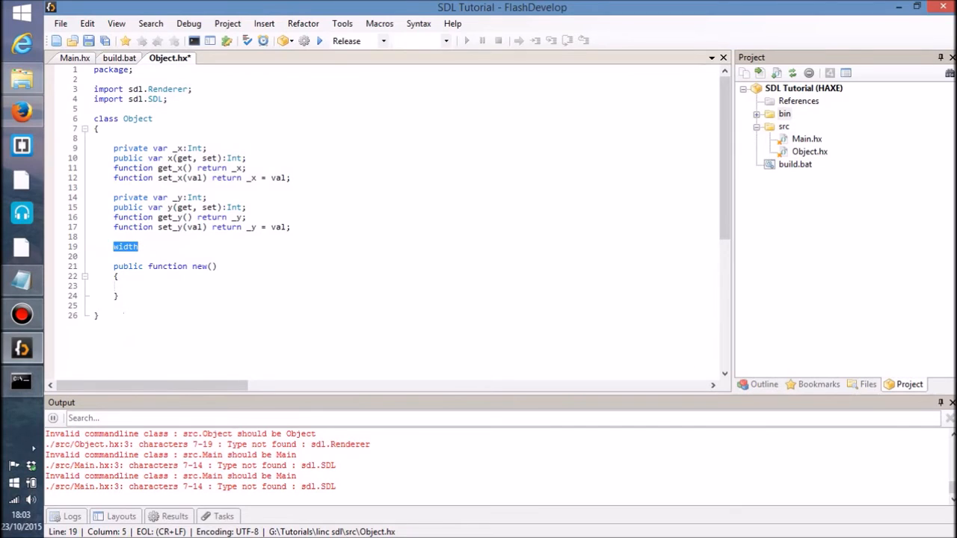
{"action": "type", "text": "private var _width:Dynamic;"}
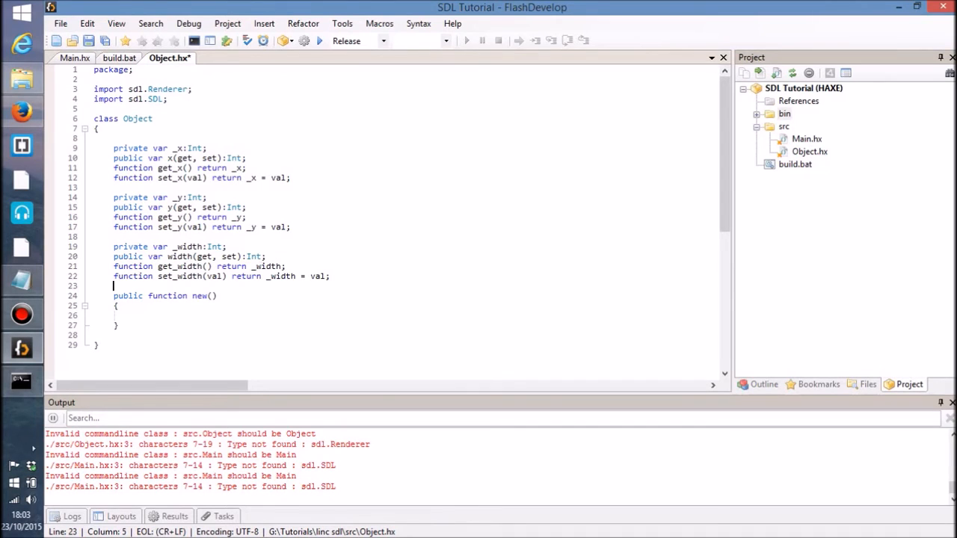
{"action": "type", "text": "height:;"}
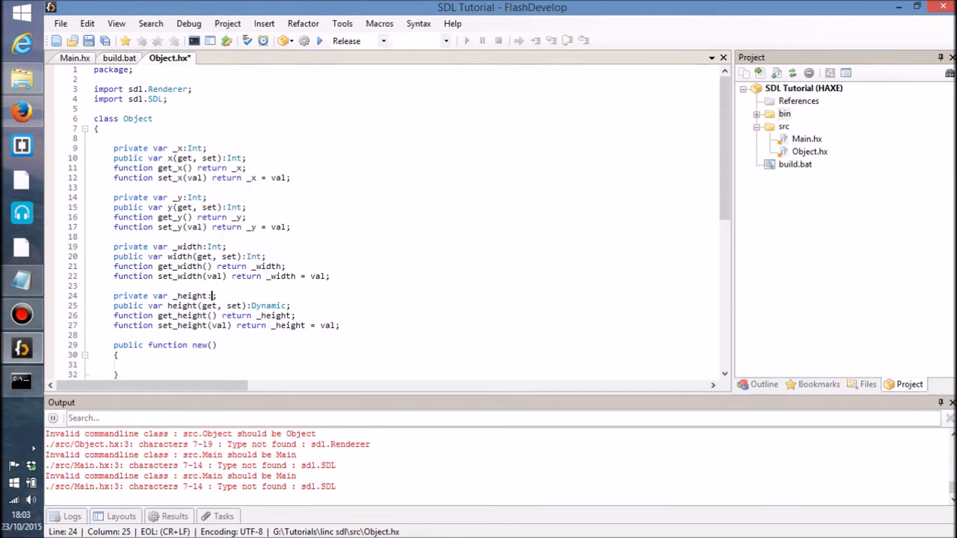
{"action": "type", "text": "Int"}
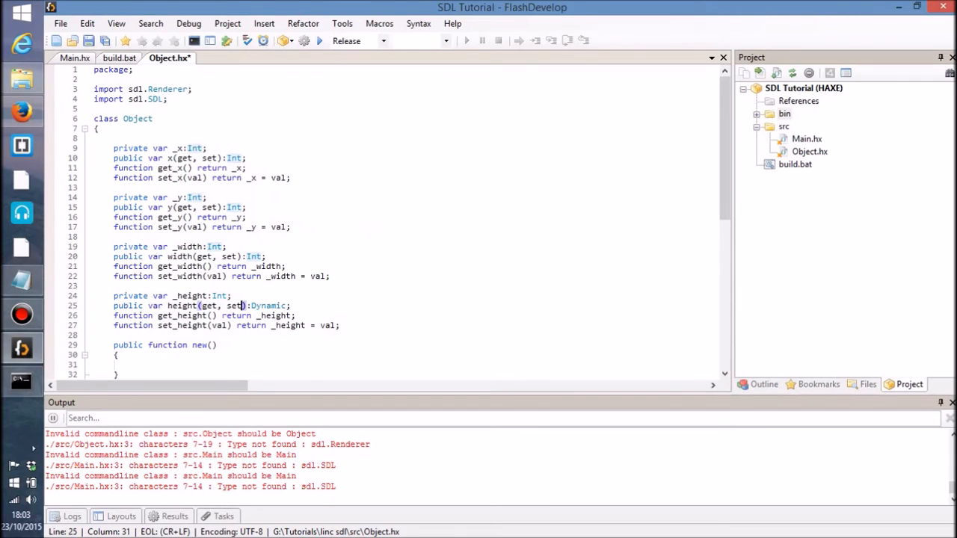
{"action": "type", "text": "nt"}
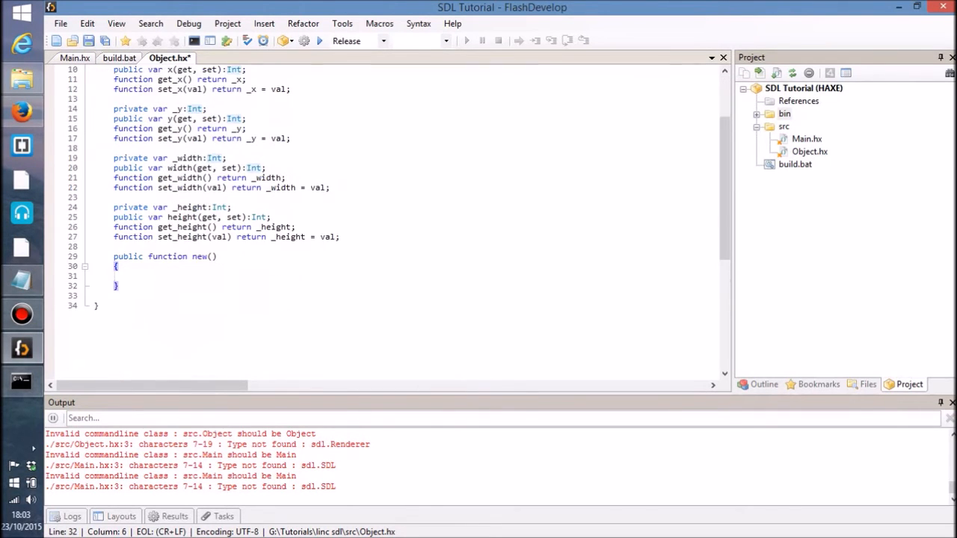
Step: Add public function draw(renderer:Renderer) below new() and begin an SDL. call in its body
{"action": "type", "text": "public function"}
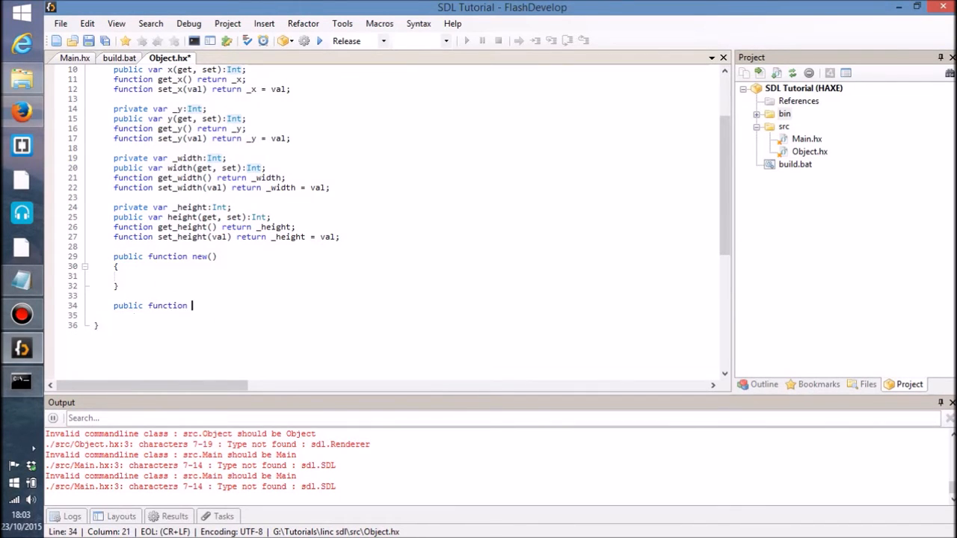
{"action": "type", "text": "draw(renderer:Renderer"}
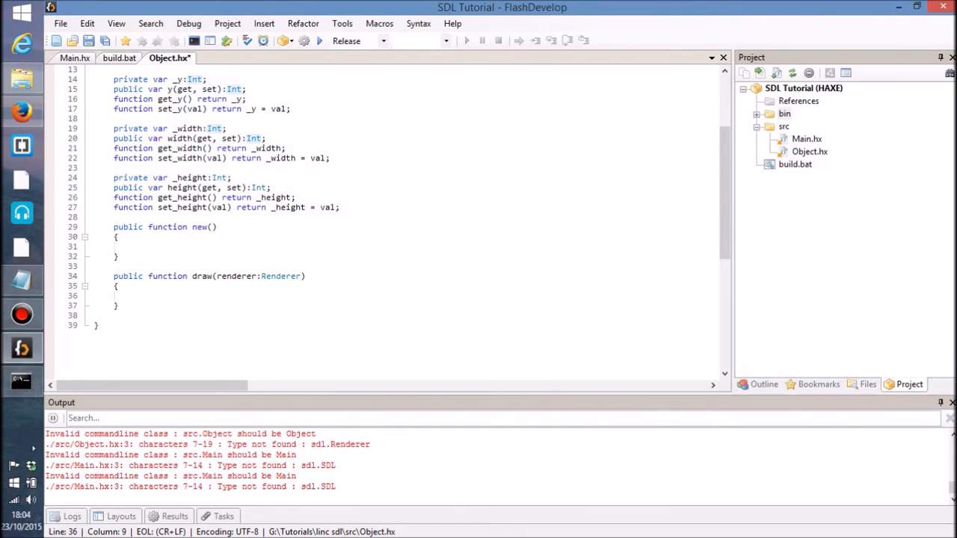
{"action": "left_click", "coordinate": [131, 296]}
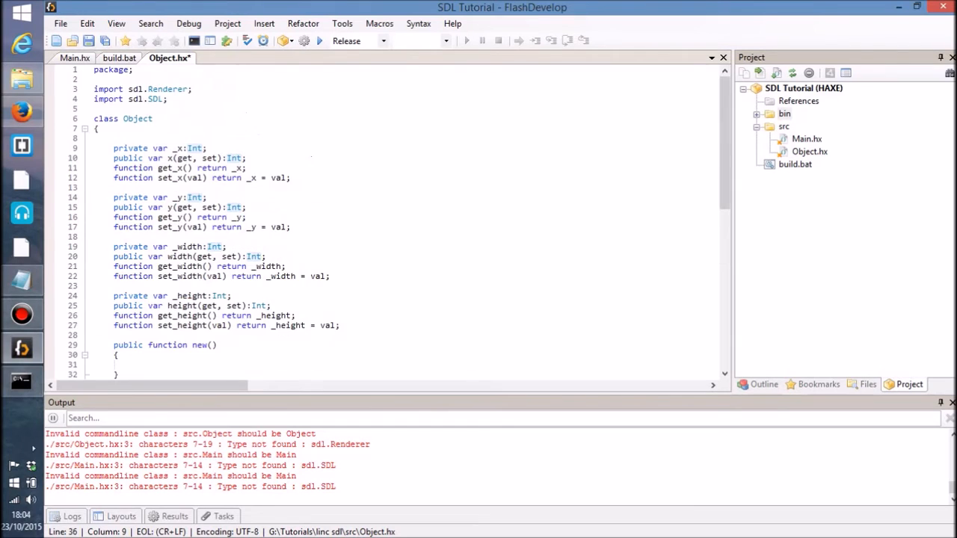
{"action": "type", "text": "SDL"}
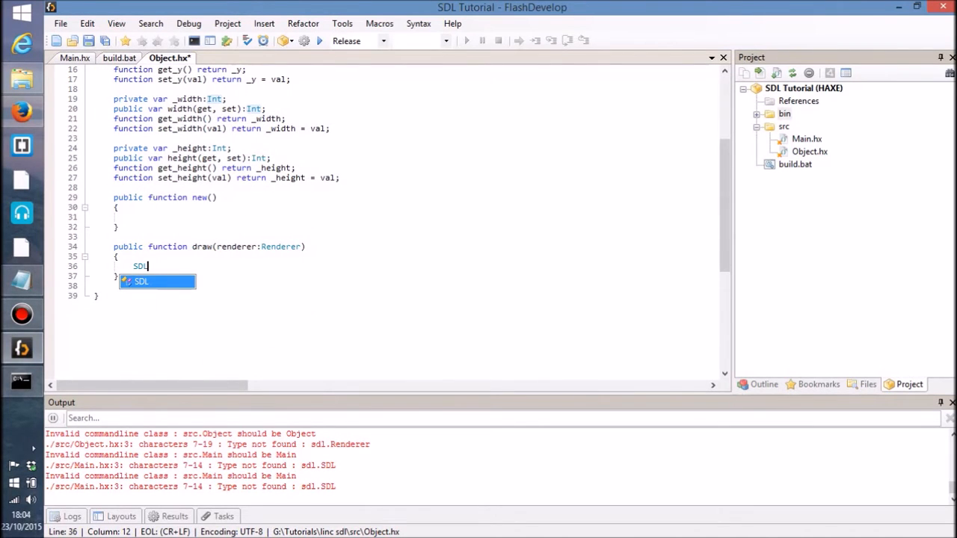
{"action": "type", "text": "."}
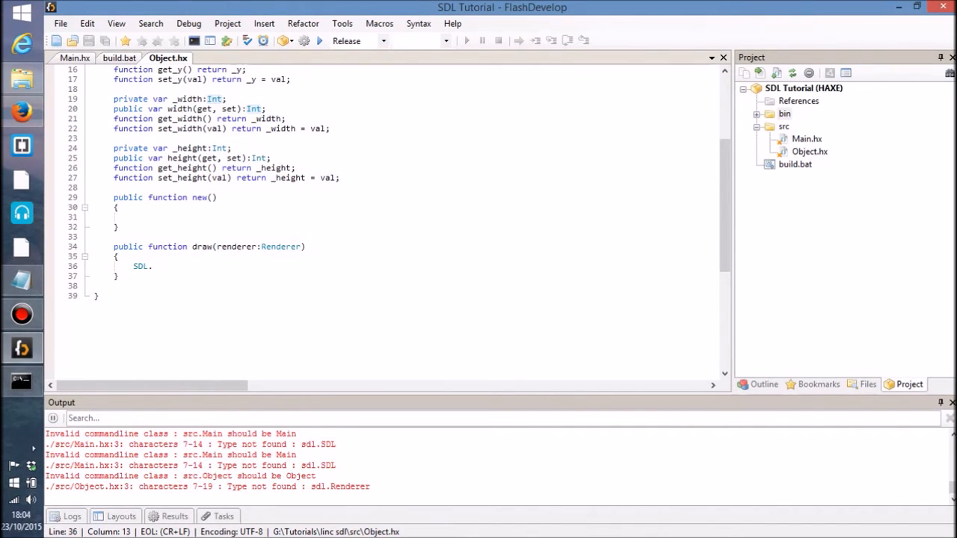
Step: Write SDL.setRenderDrawColor(renderer, in draw(), checking Main.hx's existing call for reference
{"action": "left_click", "coordinate": [74, 56]}
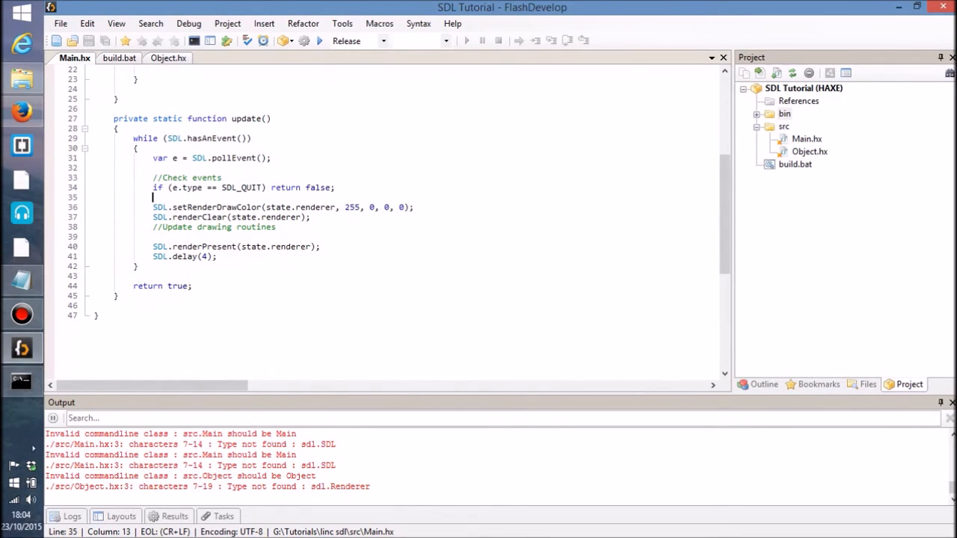
{"action": "double_click", "coordinate": [216, 206]}
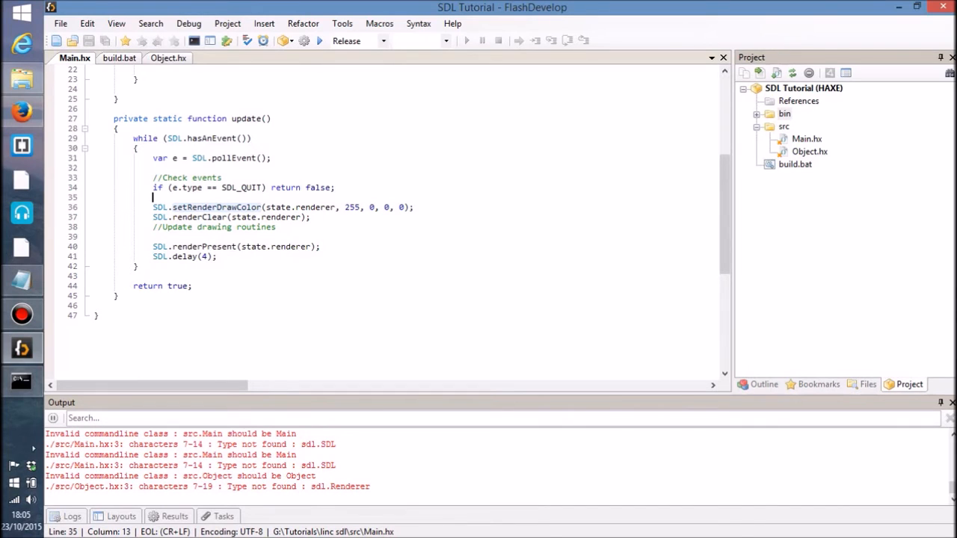
{"action": "mouse_move", "coordinate": [167, 57]}
{"action": "type", "text": "SDL.s"}
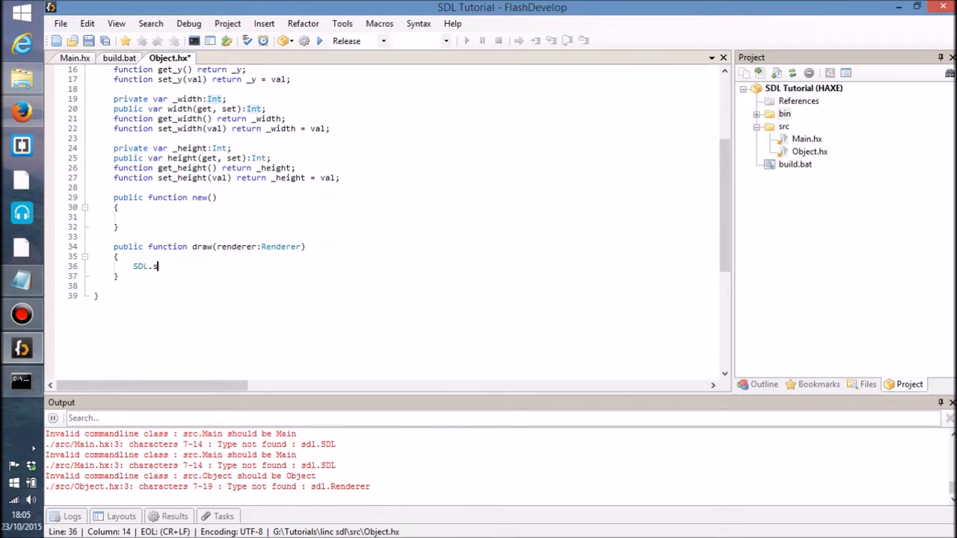
{"action": "type", "text": "etRender"}
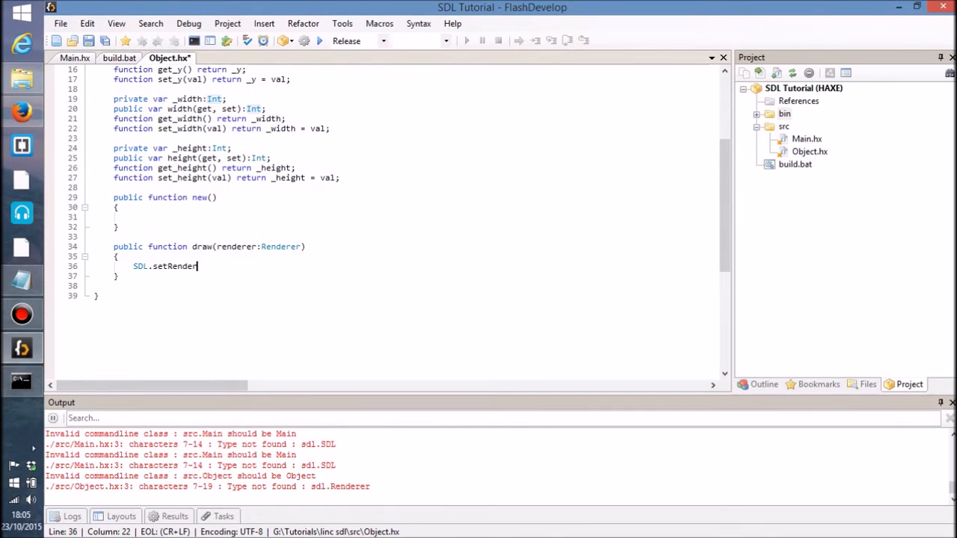
{"action": "type", "text": "DrawColor"}
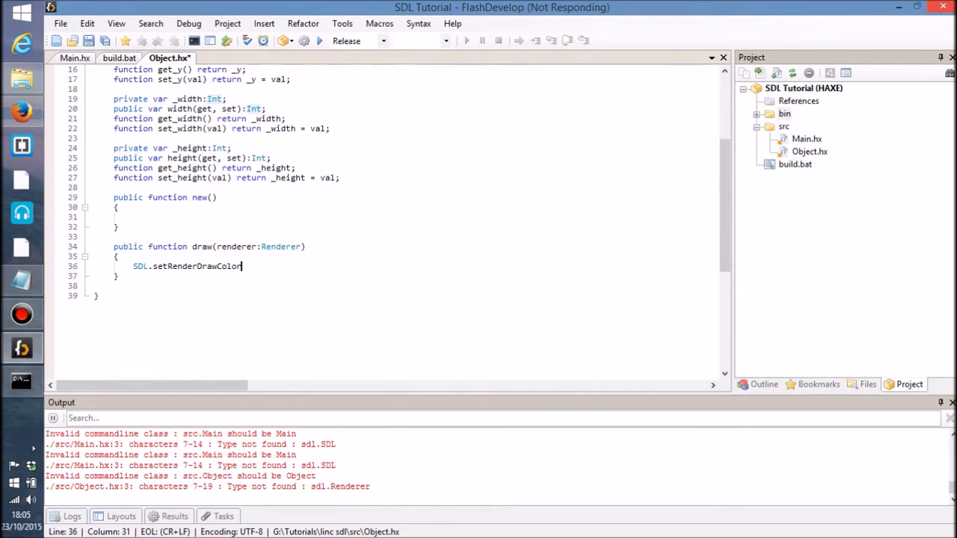
{"action": "type", "text": "(renderer,"}
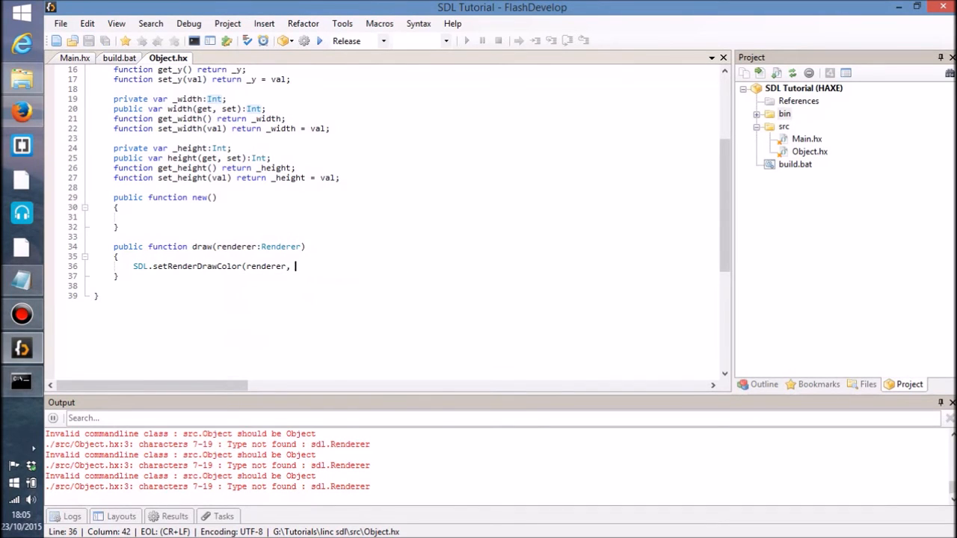
{"action": "left_click", "coordinate": [75, 57]}
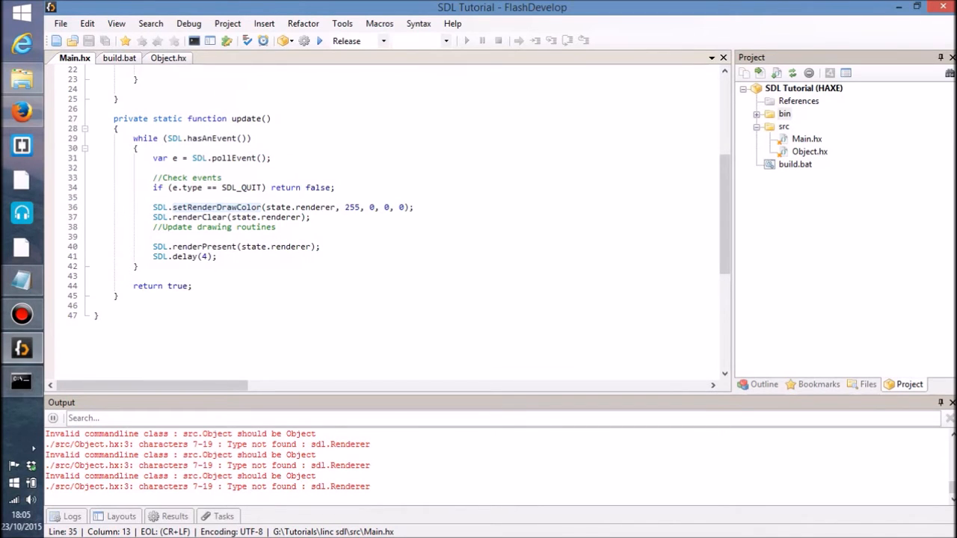
{"action": "mouse_move", "coordinate": [167, 57]}
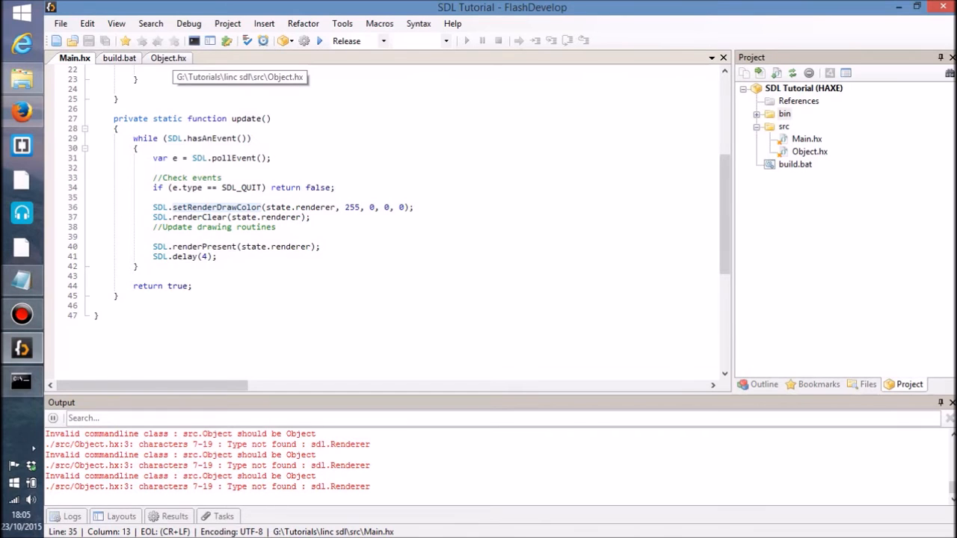
{"action": "left_click", "coordinate": [168, 56]}
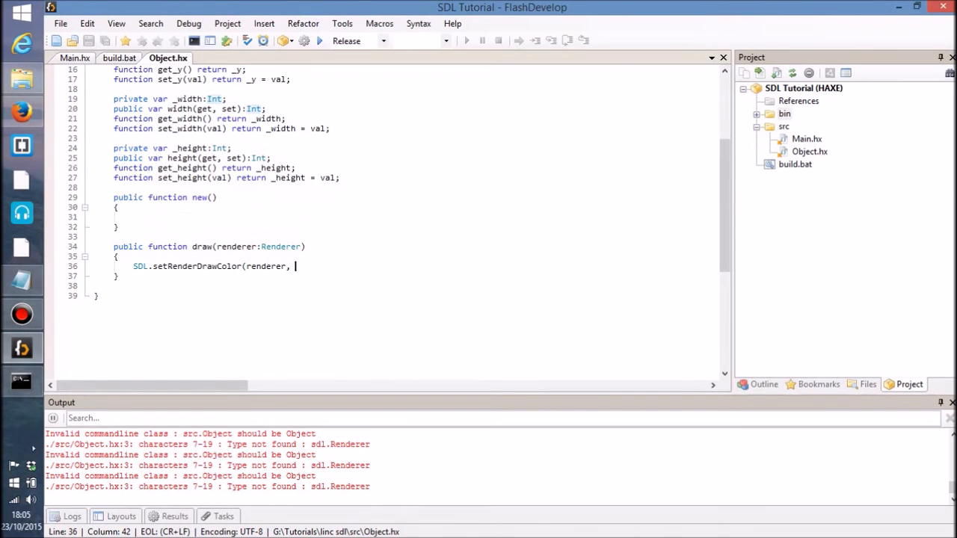
Step: Complete the draw-colour call with yellow values 255, 255, 0, 0
{"action": "type", "text": "st"}
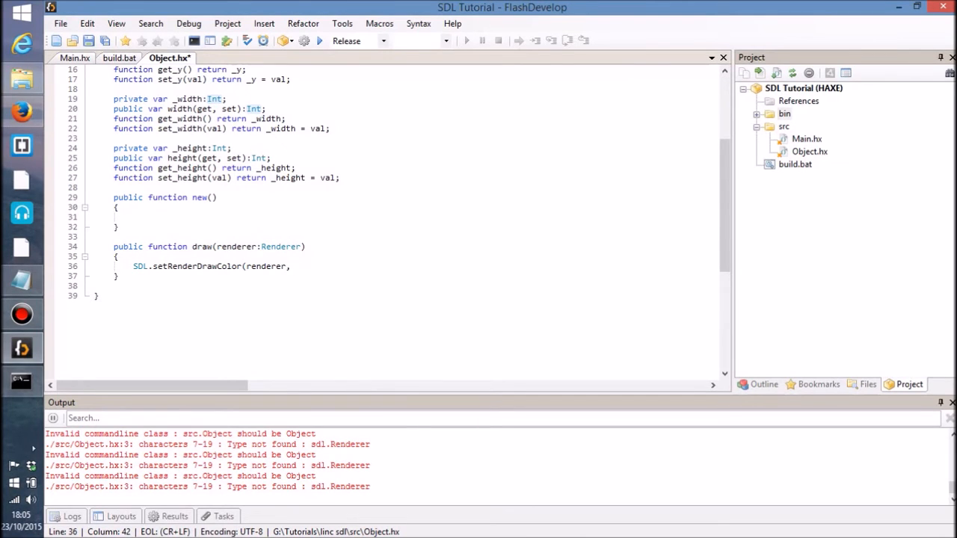
{"action": "mouse_move", "coordinate": [180, 108]}
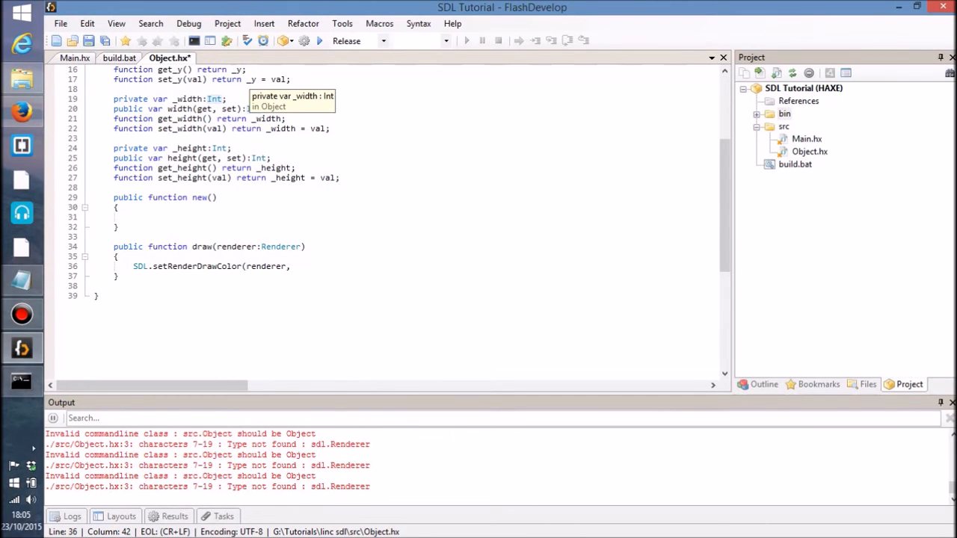
{"action": "type", "text": "25"}
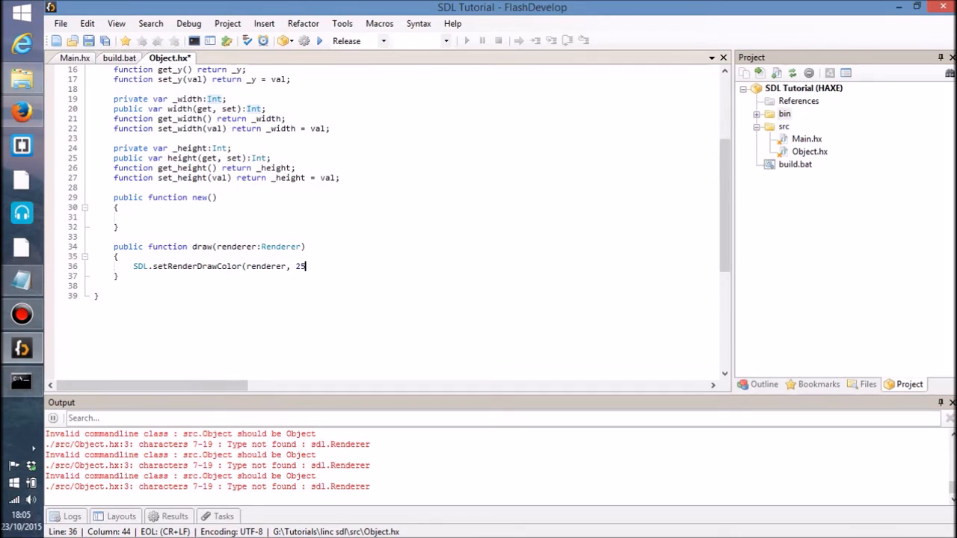
{"action": "type", "text": "5, 255,"}
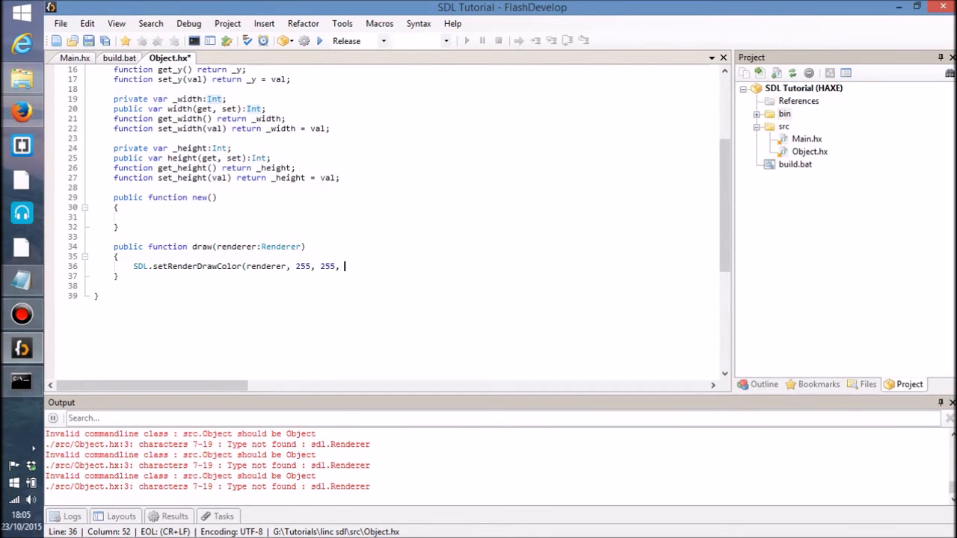
{"action": "type", "text": "0, 0)"}
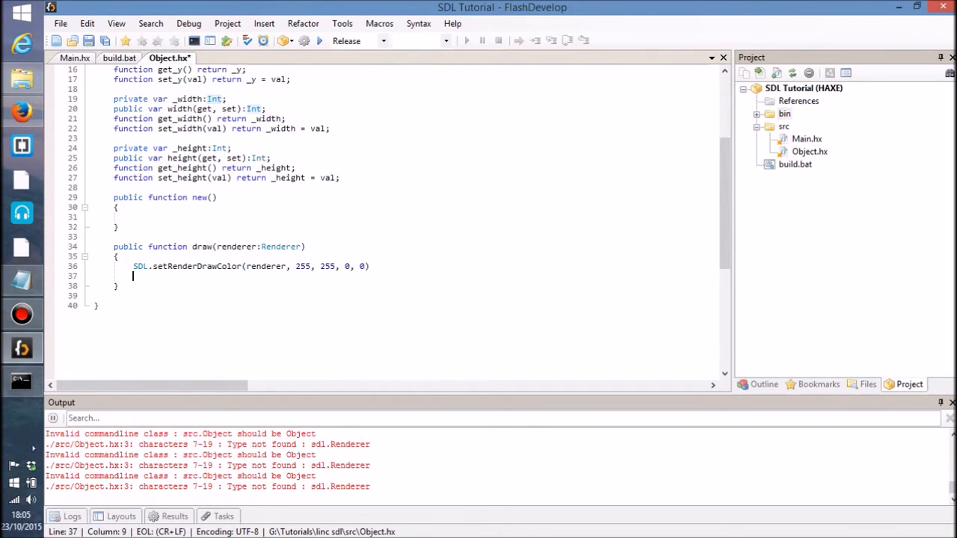
{"action": "type", "text": ";"}
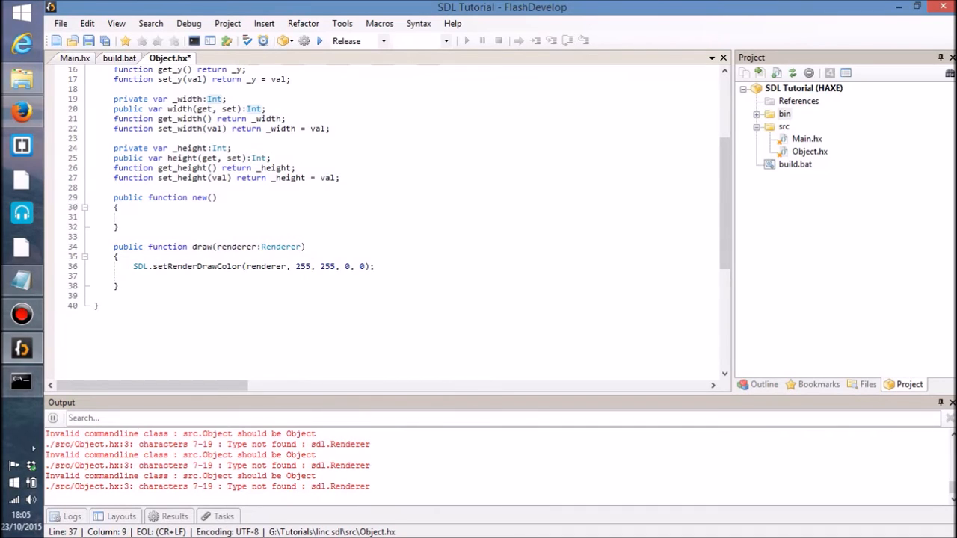
Step: Write SDL.renderDrawRect(renderer, { x: x, y: y, w: width, h: … }) using the object's fields
{"action": "type", "text": "SDL."}
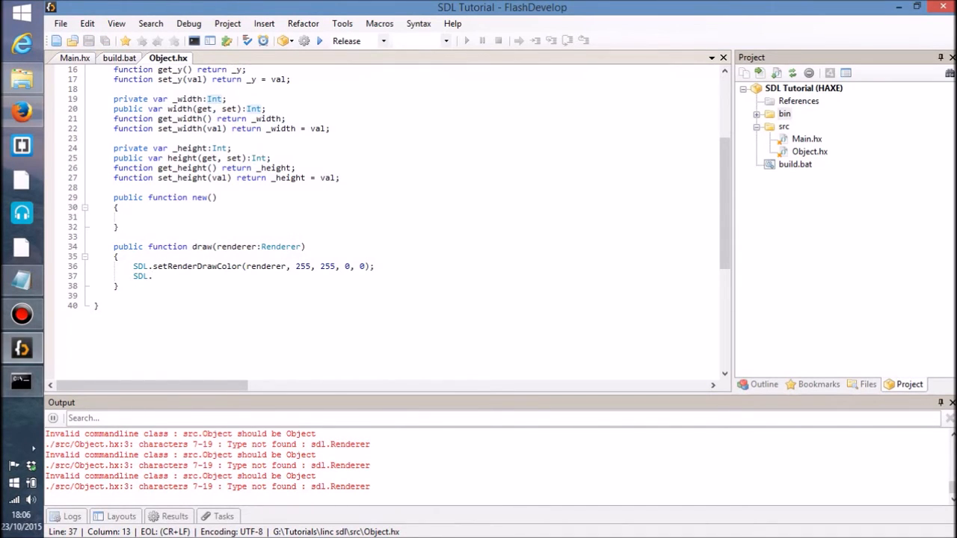
{"action": "type", "text": "render"}
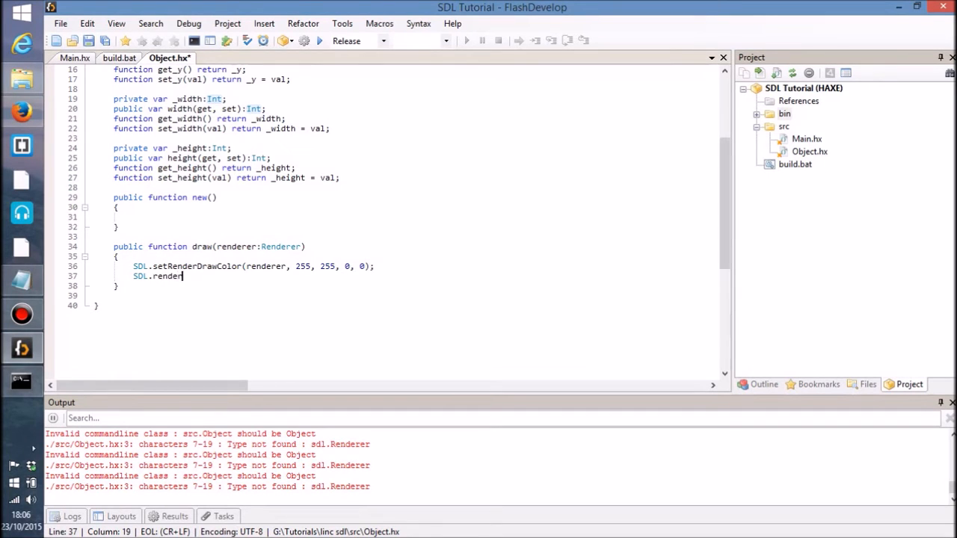
{"action": "type", "text": "Draw"}
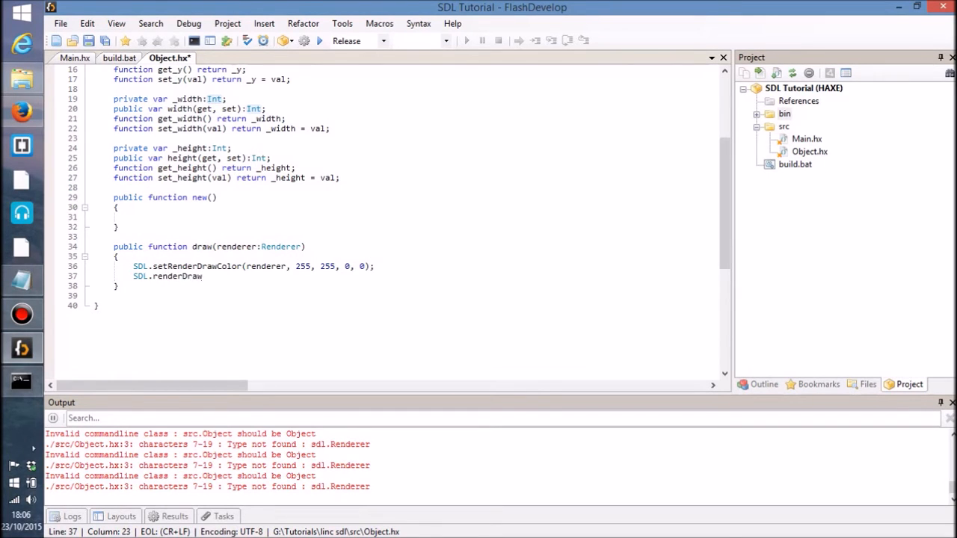
{"action": "type", "text": "Rect("}
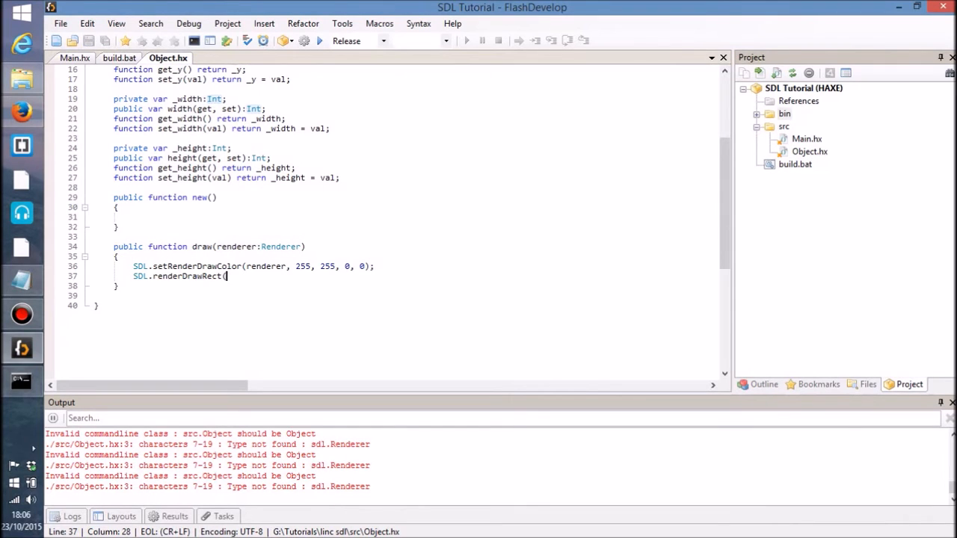
{"action": "type", "text": "r"}
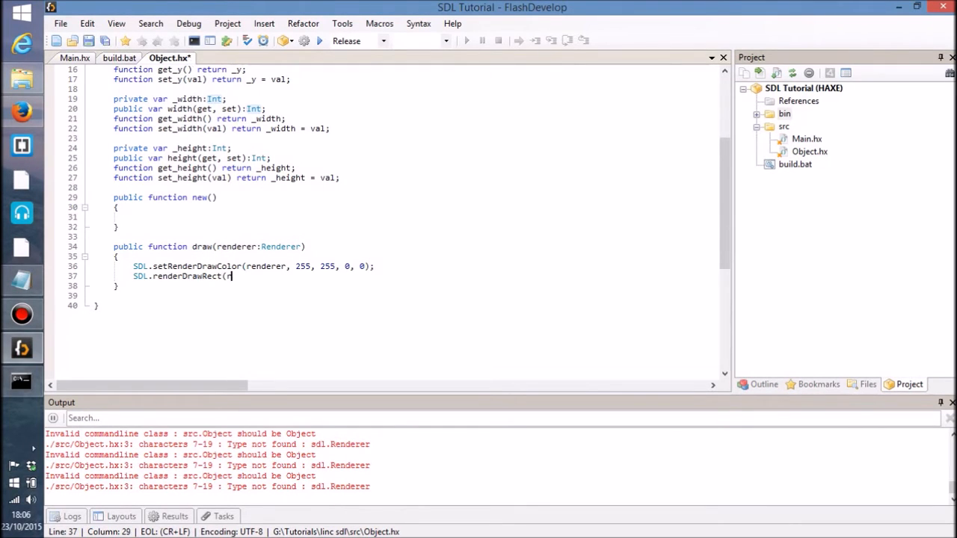
{"action": "type", "text": "enderer,"}
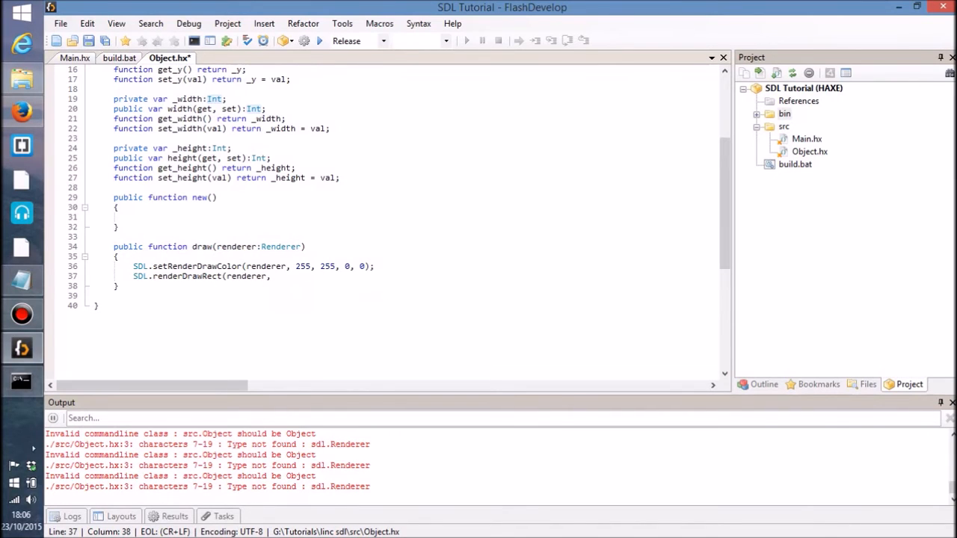
{"action": "type", "text": "{} );"}
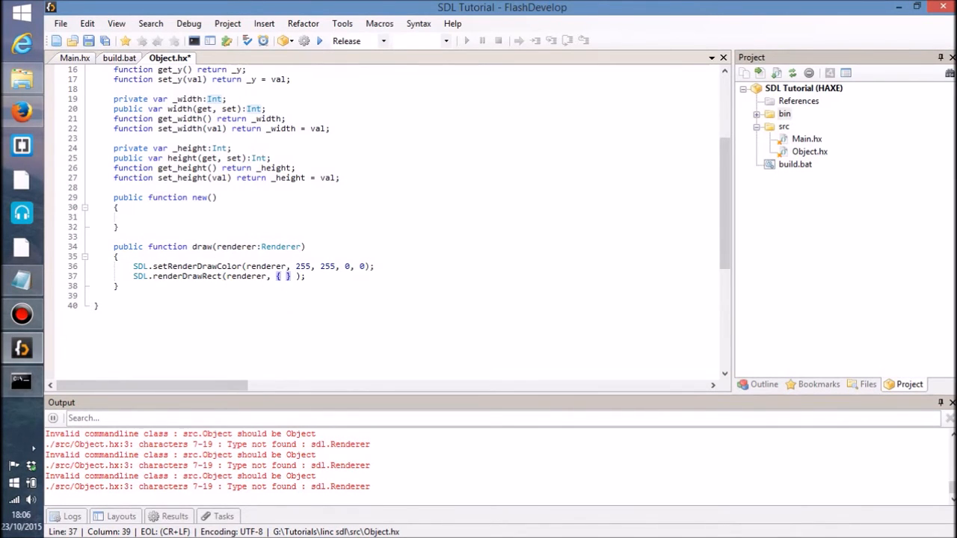
{"action": "type", "text": "x: x"}
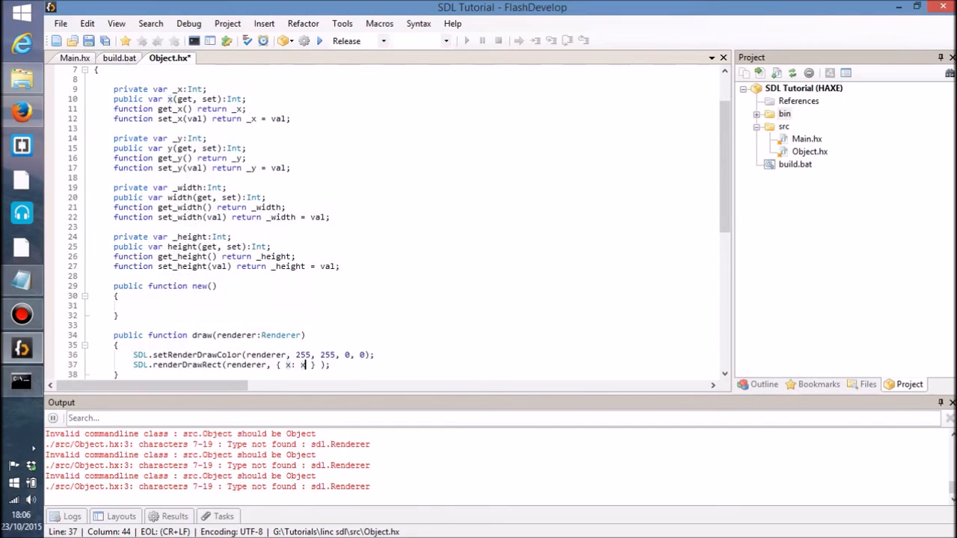
{"action": "type", "text": ", y:"}
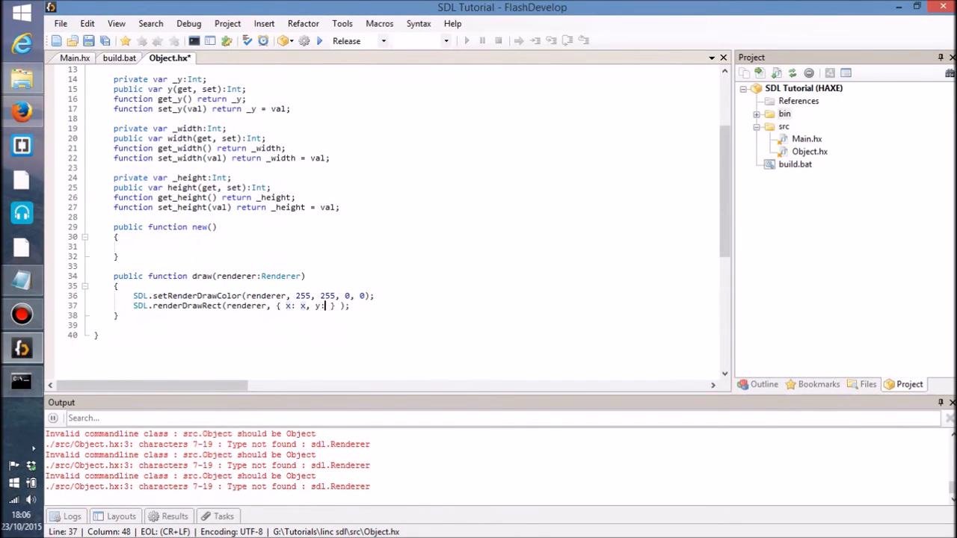
{"action": "type", "text": "y,"}
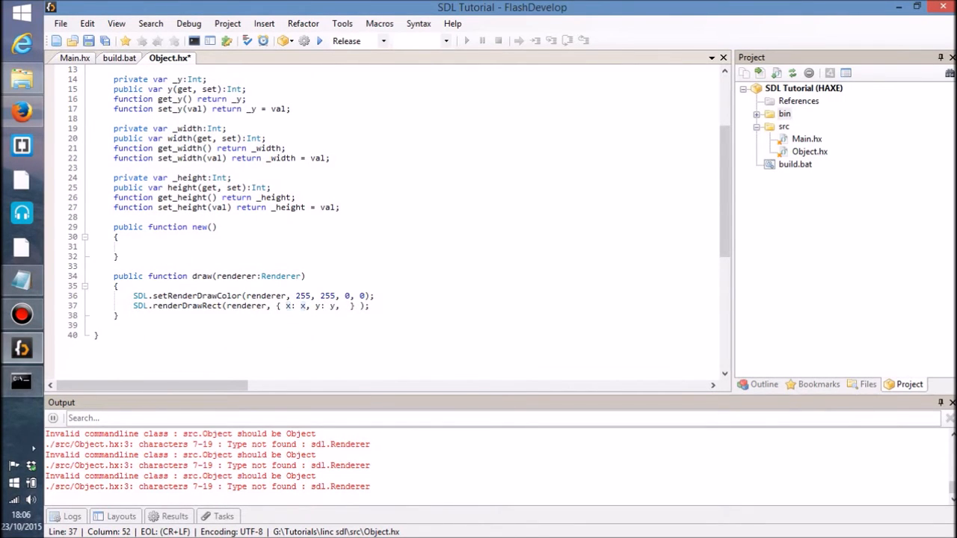
{"action": "scroll", "scroll_direction": "down", "scroll_amount": 3}
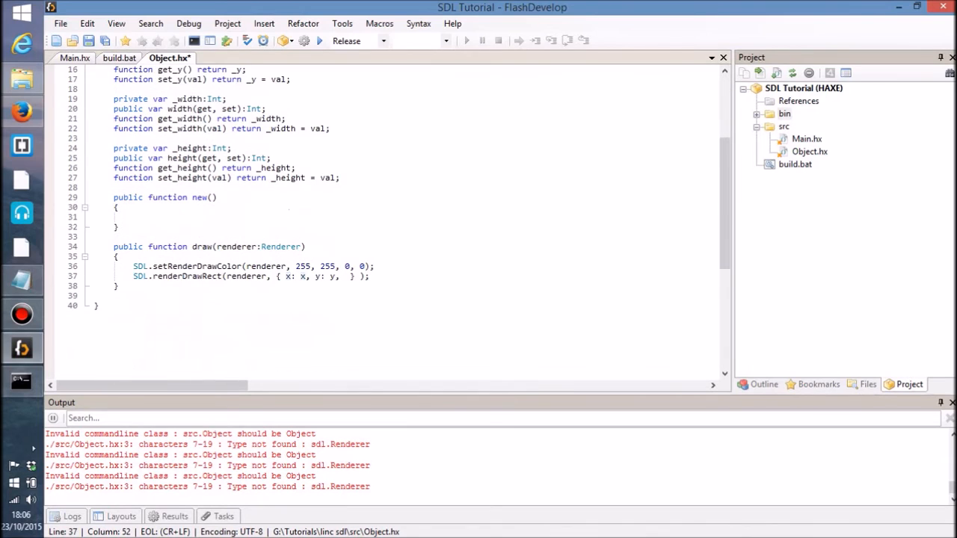
{"action": "type", "text": "w:"}
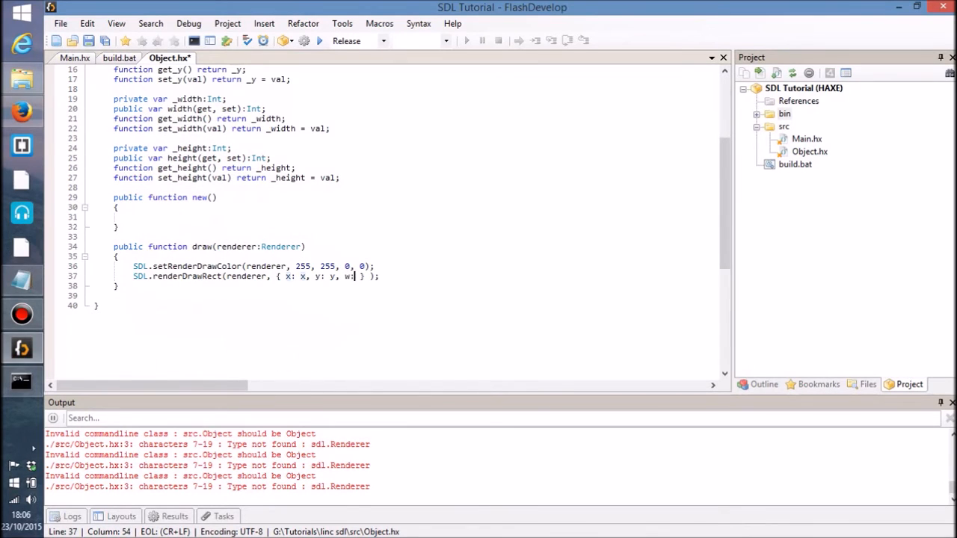
{"action": "type", "text": "width"}
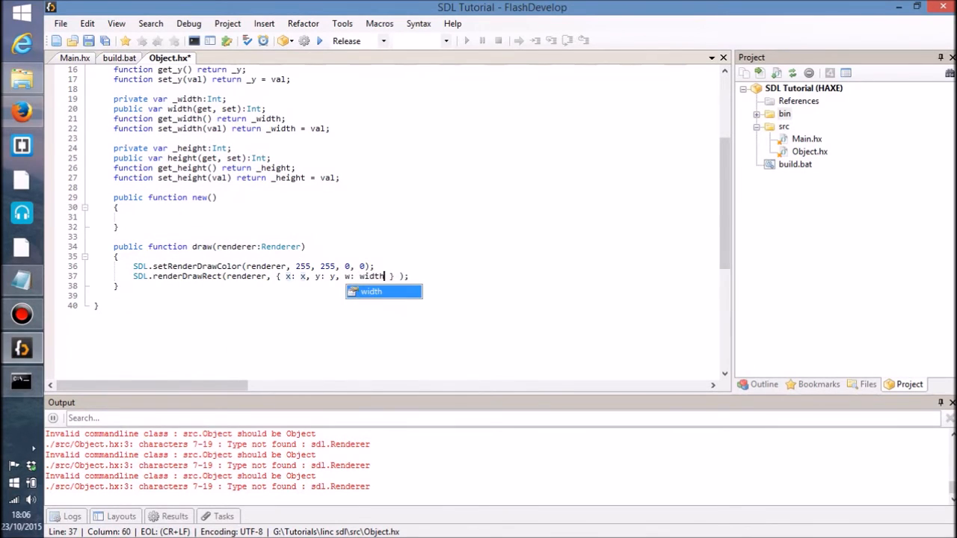
{"action": "type", "text": ", h: height"}
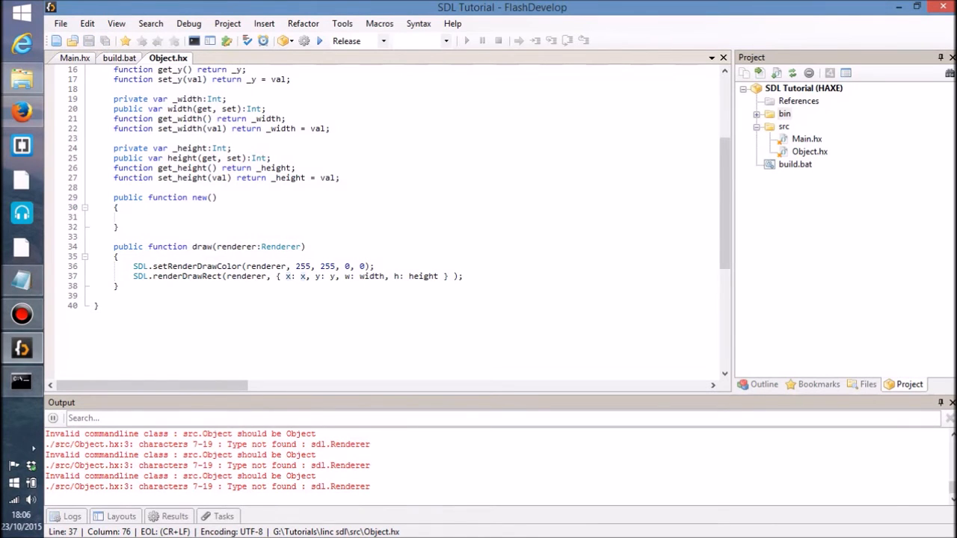
Step: Return to Main.hx's update loop and point out the event while loop and setRenderDrawColor call
{"action": "left_click", "coordinate": [75, 57]}
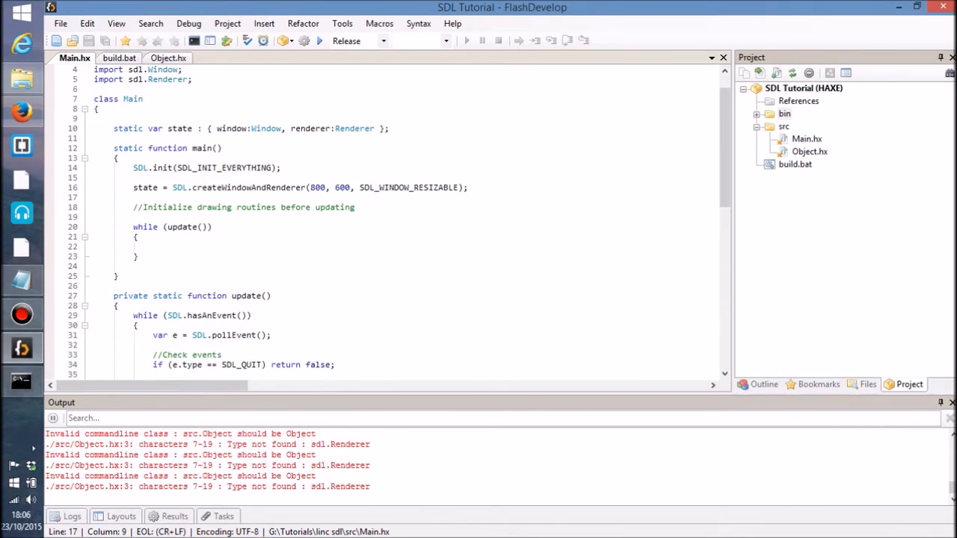
{"action": "left_click", "coordinate": [133, 216]}
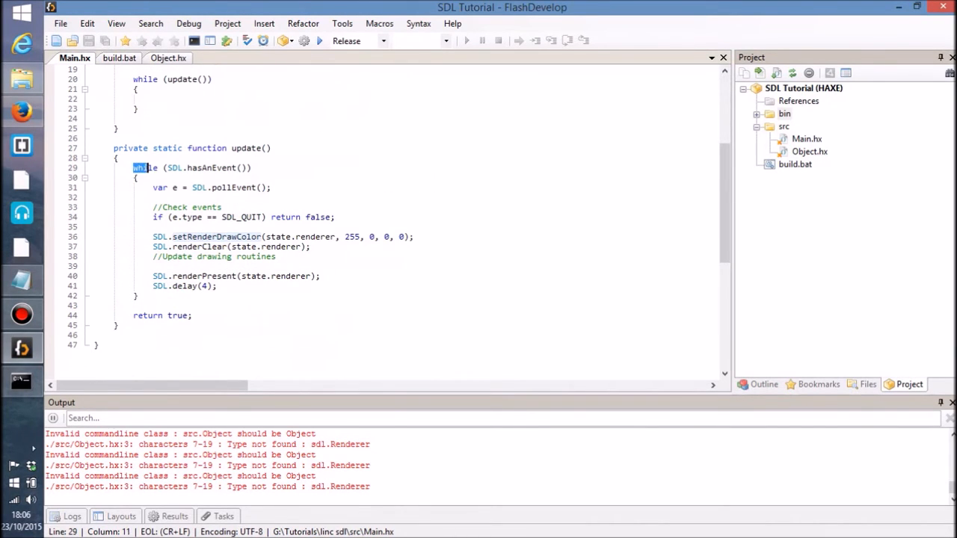
{"action": "double_click", "coordinate": [212, 167]}
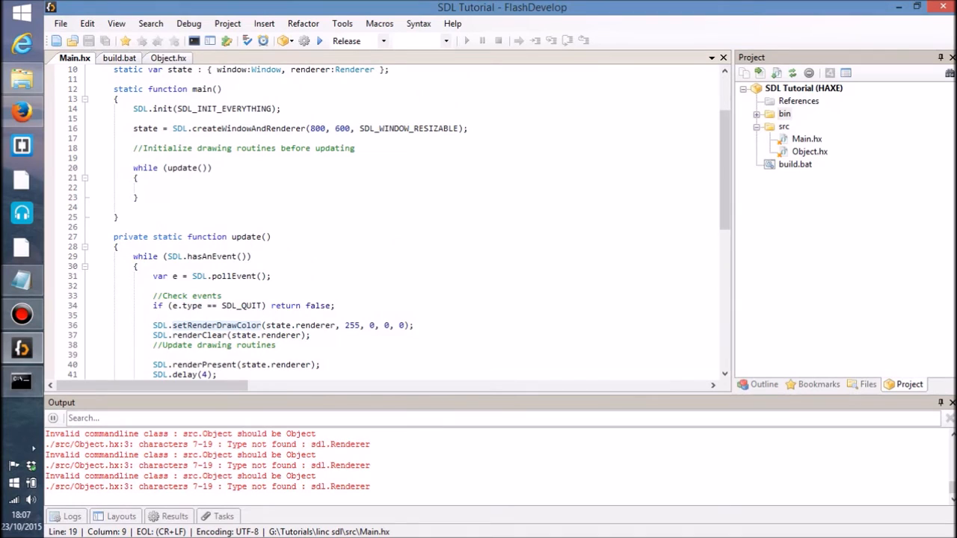
{"action": "double_click", "coordinate": [181, 167]}
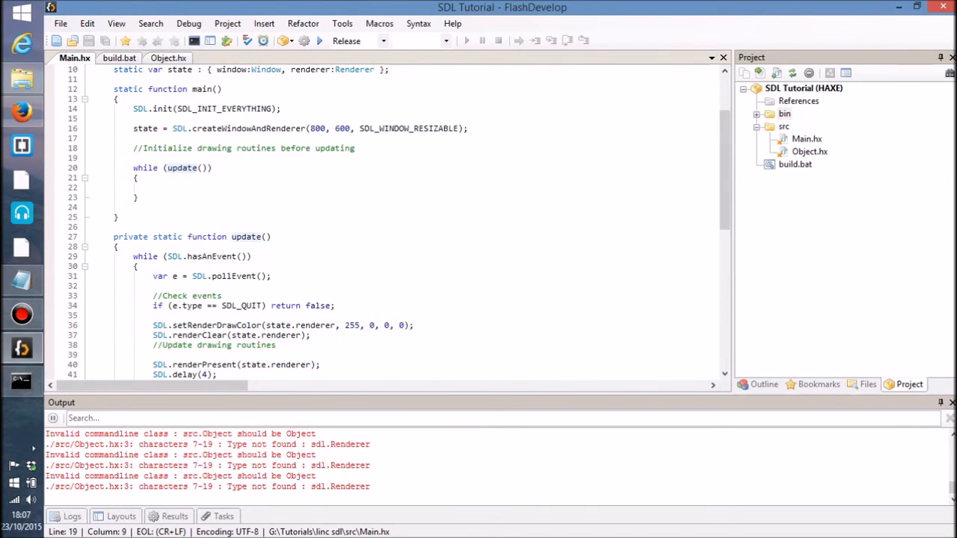
{"action": "scroll", "scroll_direction": "down", "scroll_amount": 3}
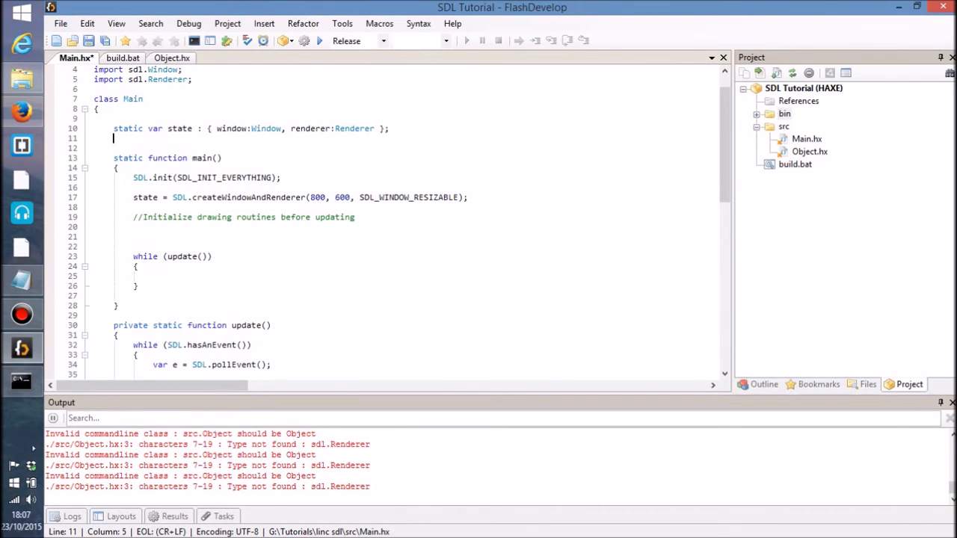
Step: Declare private static var obj:Object in Main and create it with new Object() in main()
{"action": "type", "text": "private sttai"}
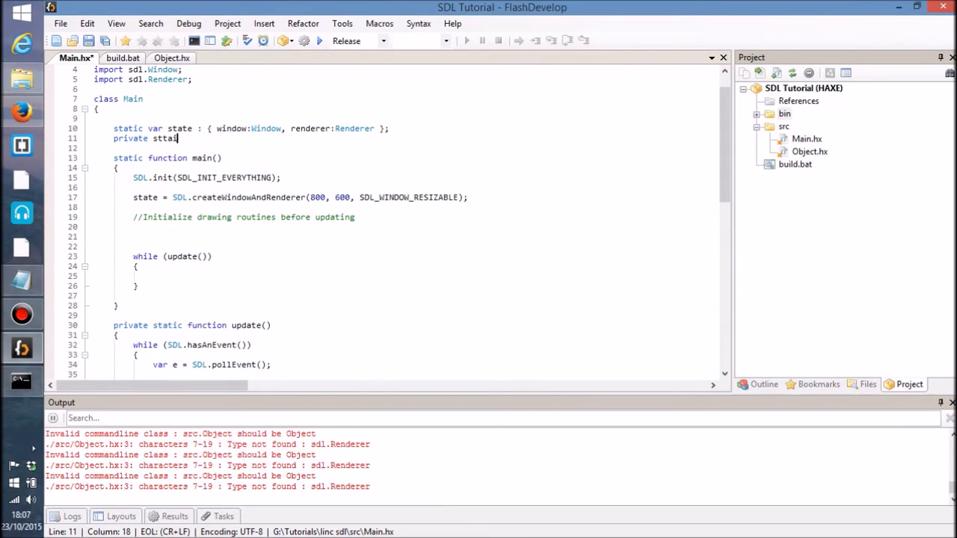
{"action": "type", "text": "static"}
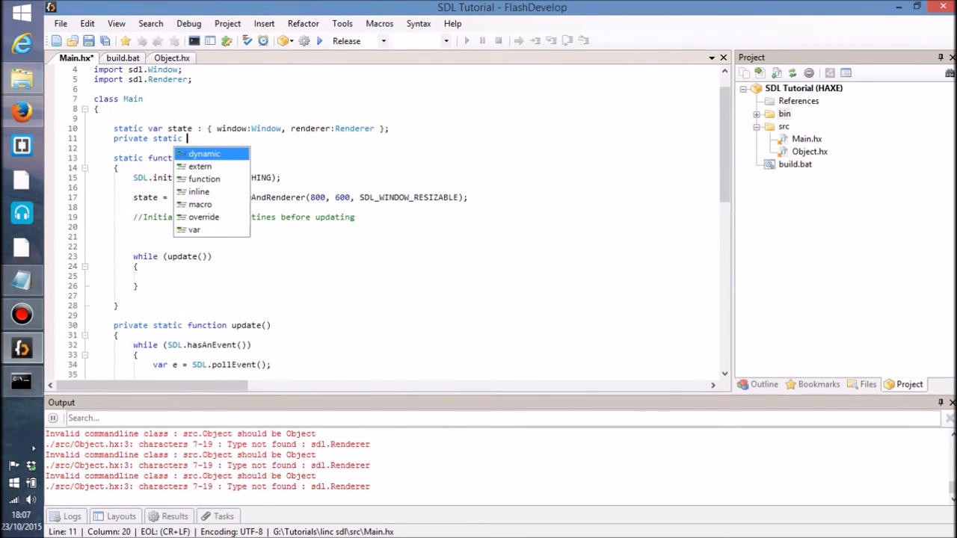
{"action": "type", "text": "var obj:Object;"}
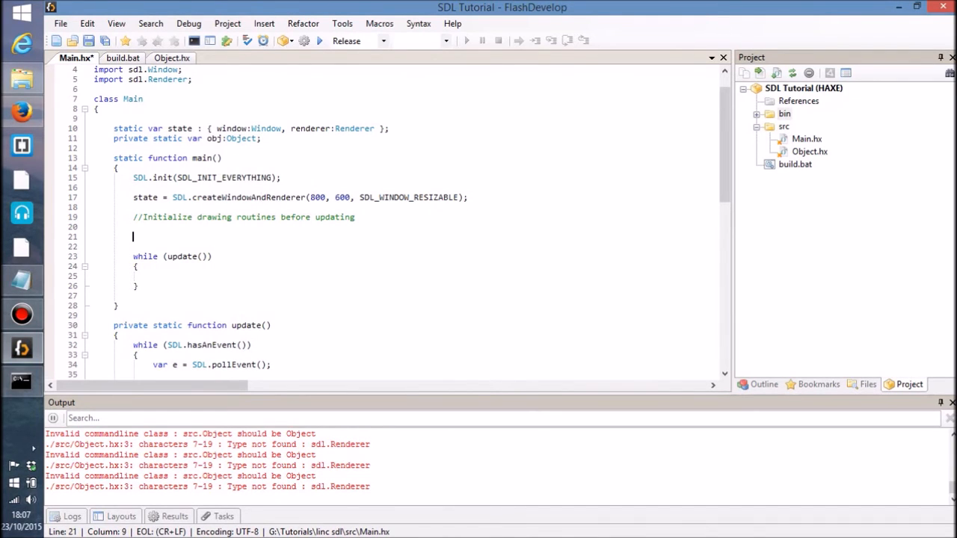
{"action": "type", "text": "obj = new Object();"}
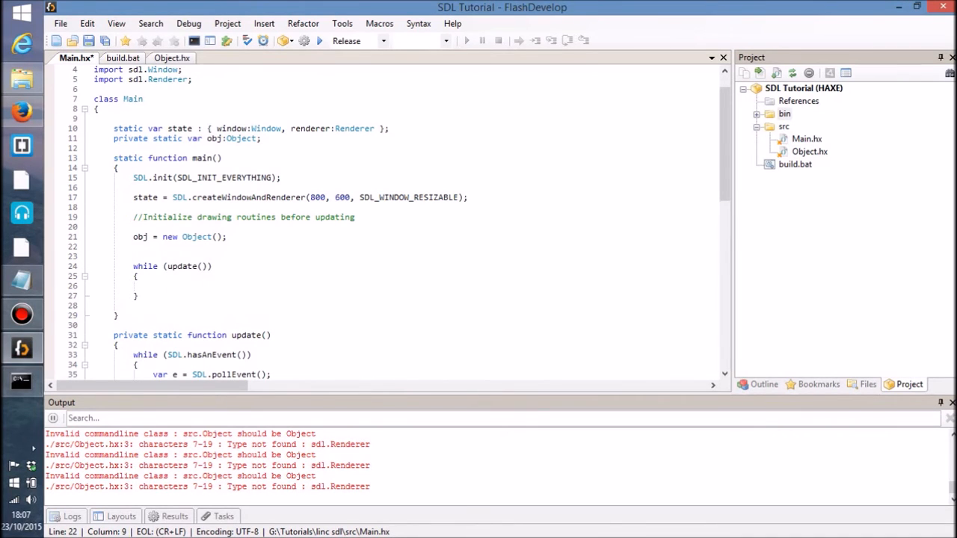
Step: Set obj.x and obj.y to 50 and obj.width and obj.height to 100
{"action": "type", "text": "obj"}
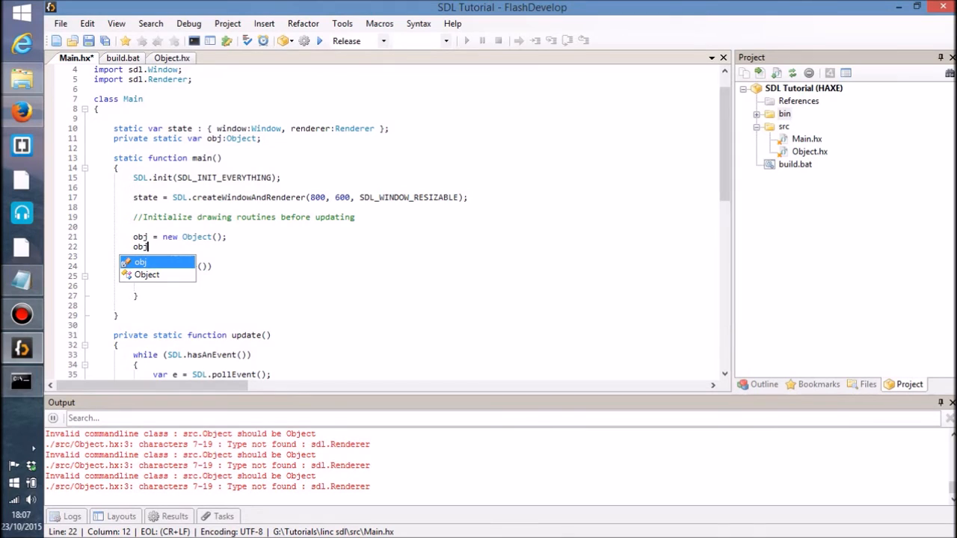
{"action": "type", "text": ".x ="}
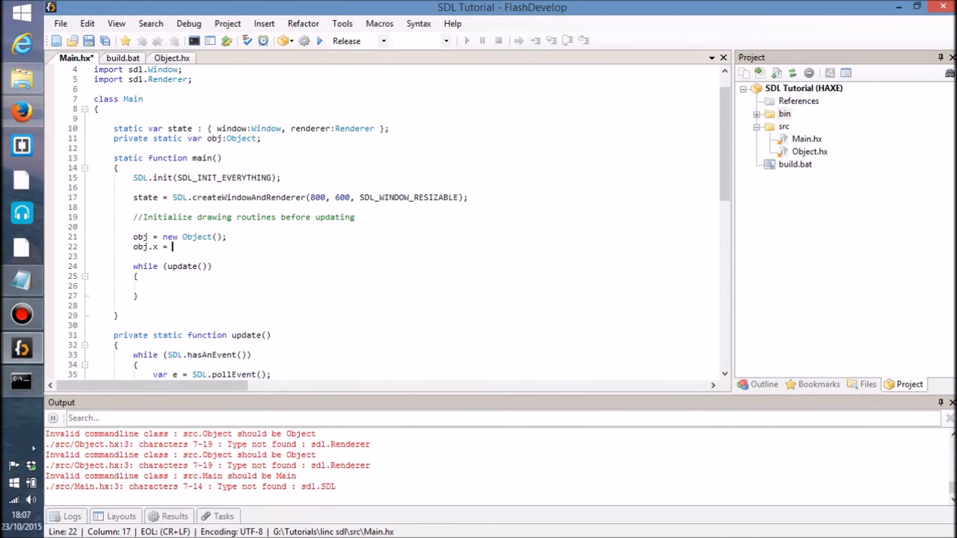
{"action": "type", "text": "50;"}
{"action": "type", "text": "obj.width"}
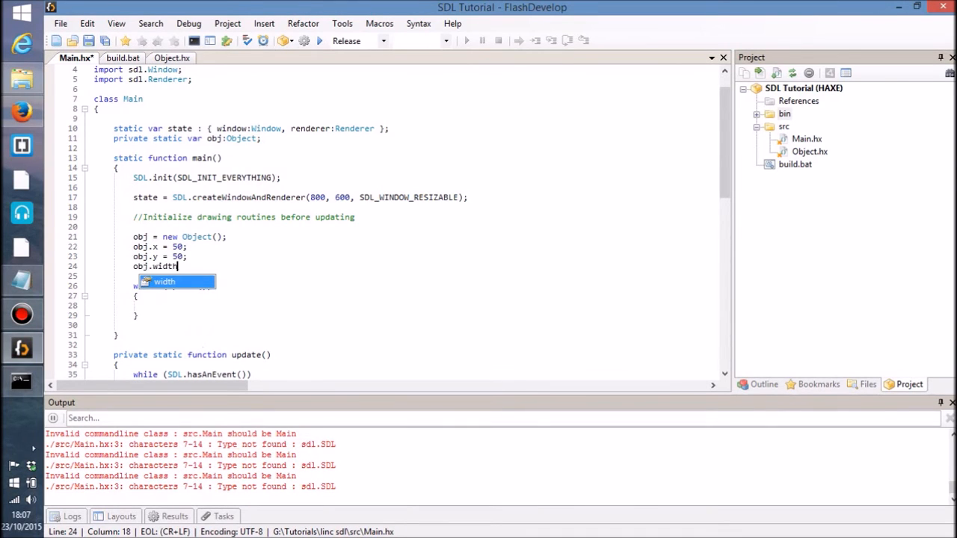
{"action": "type", "text": "= 100;"}
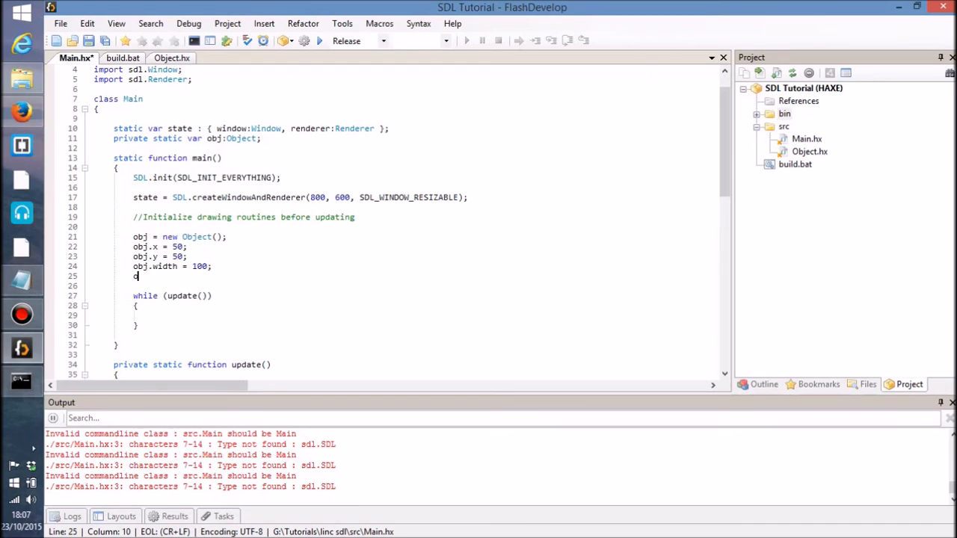
{"action": "type", "text": "obj.height ="}
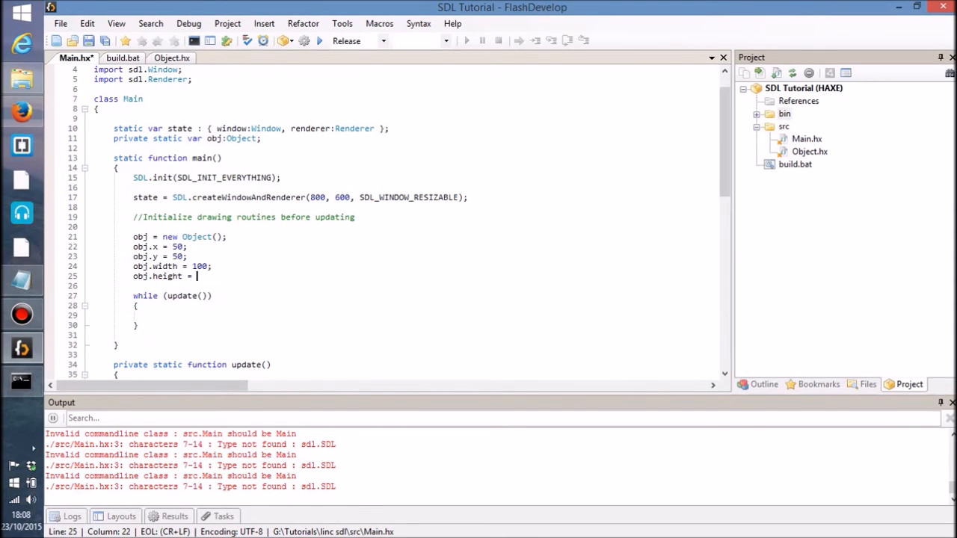
{"action": "type", "text": "100;"}
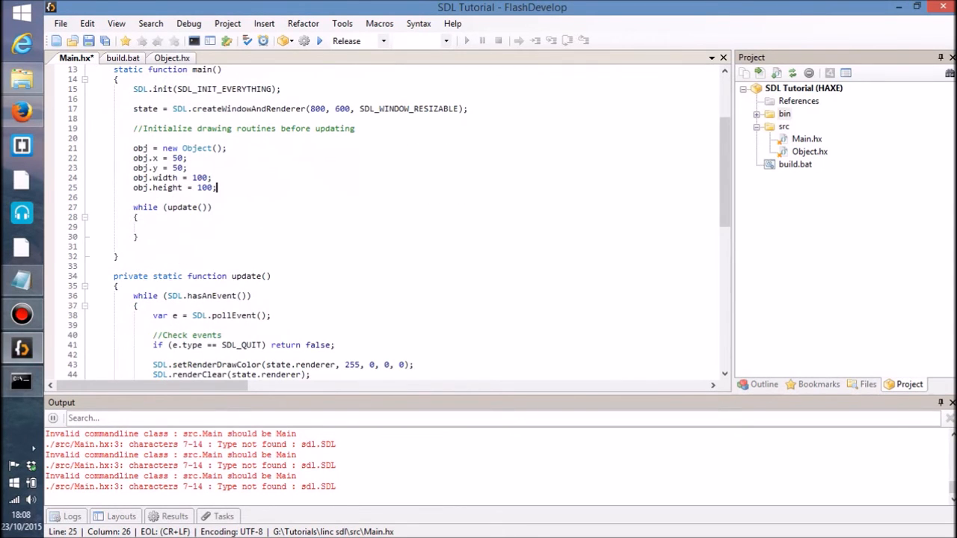
{"action": "scroll", "scroll_direction": "down", "scroll_amount": 3}
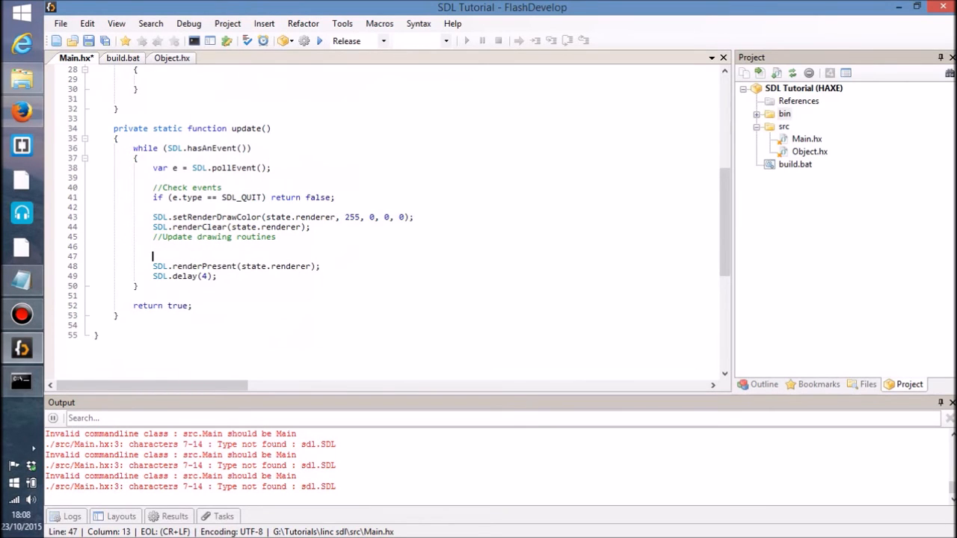
Step: Call obj.draw(state.renderer) under the update-drawing comment in update()
{"action": "key", "text": "enter"}
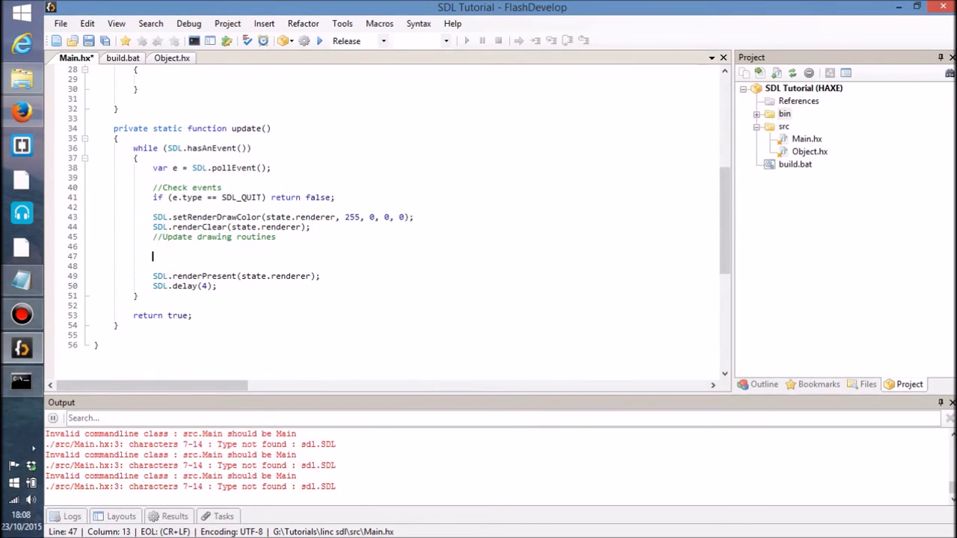
{"action": "type", "text": "obj."}
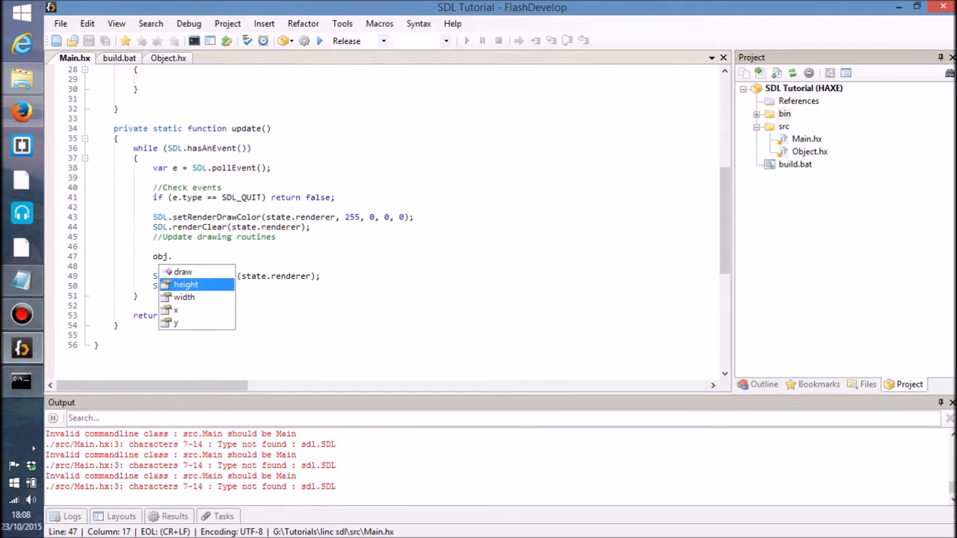
{"action": "type", "text": "draw(sta"}
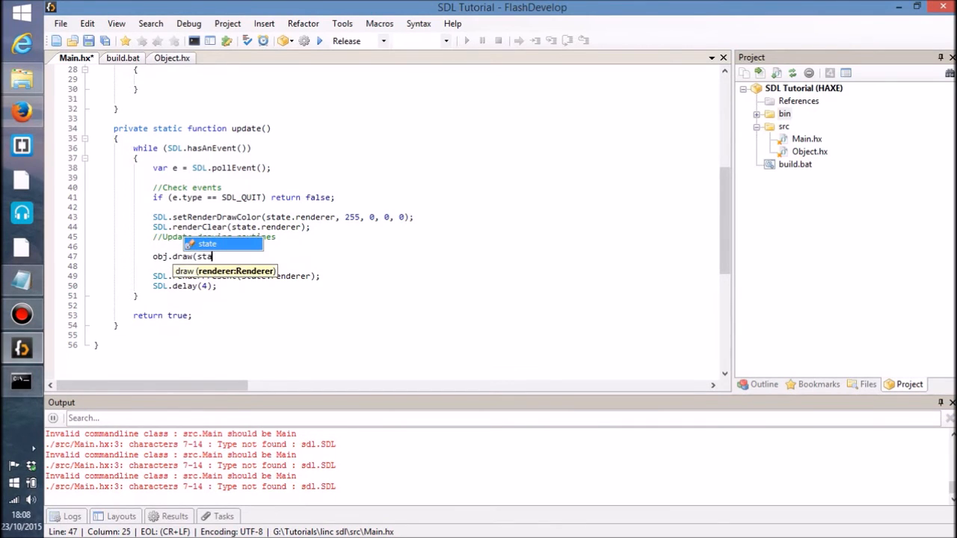
{"action": "type", "text": "te.ren"}
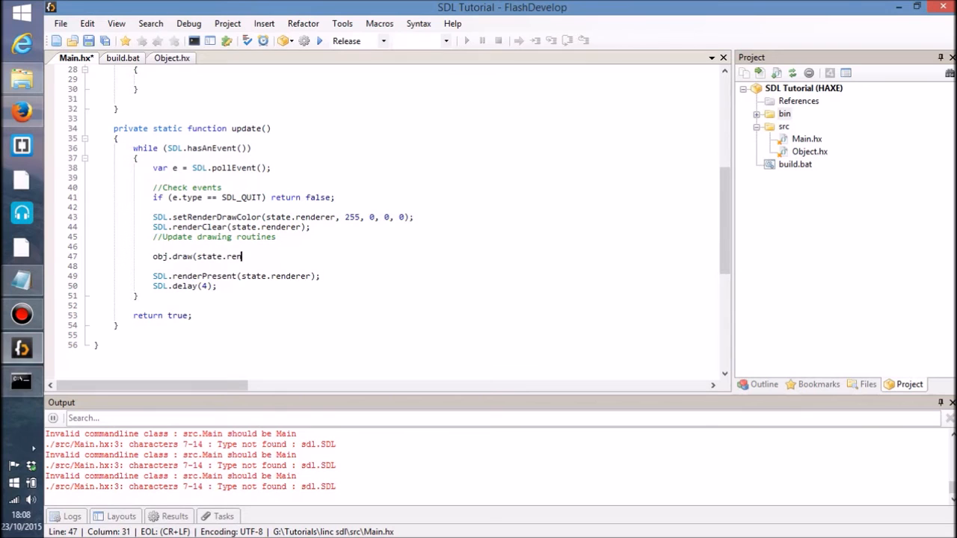
{"action": "type", "text": "derer);"}
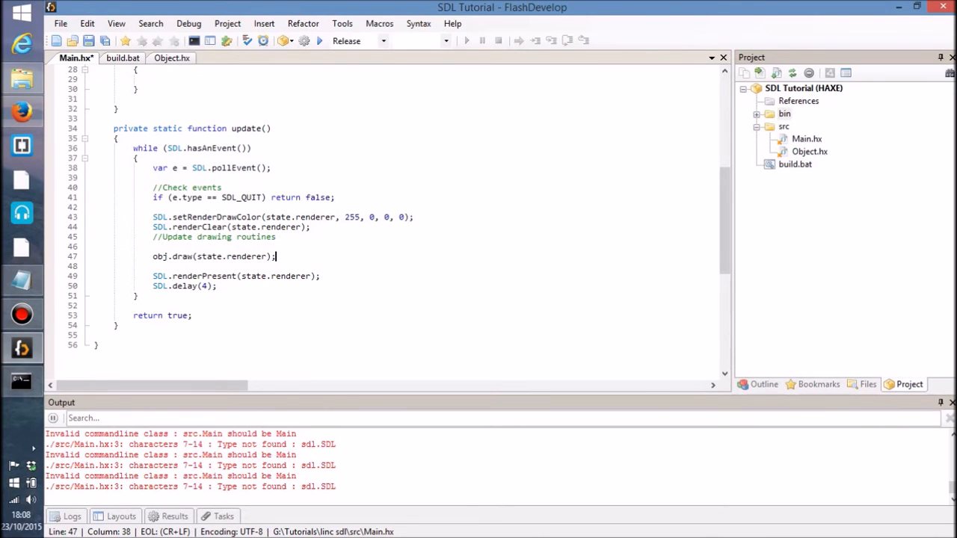
{"action": "scroll", "scroll_direction": "up", "scroll_amount": 3}
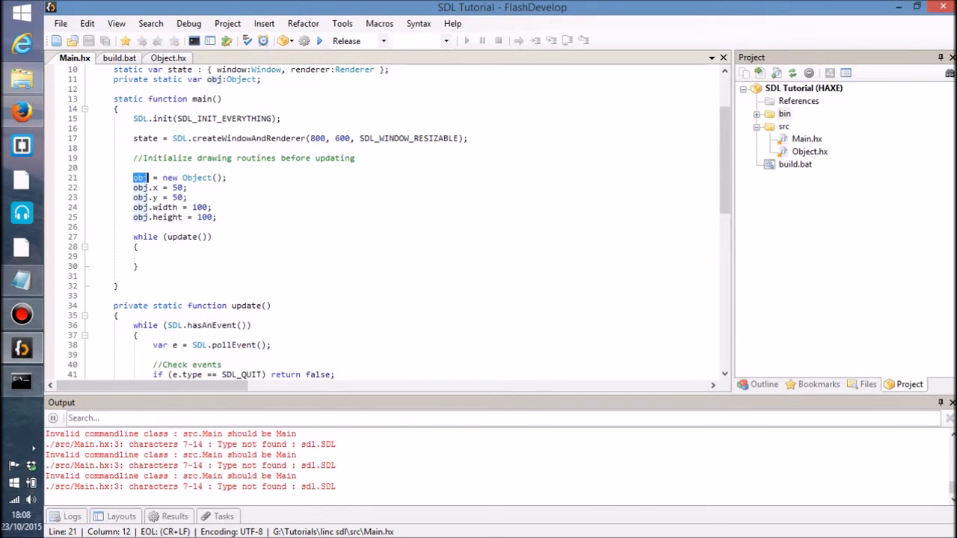
{"action": "scroll", "scroll_direction": "down", "scroll_amount": 3}
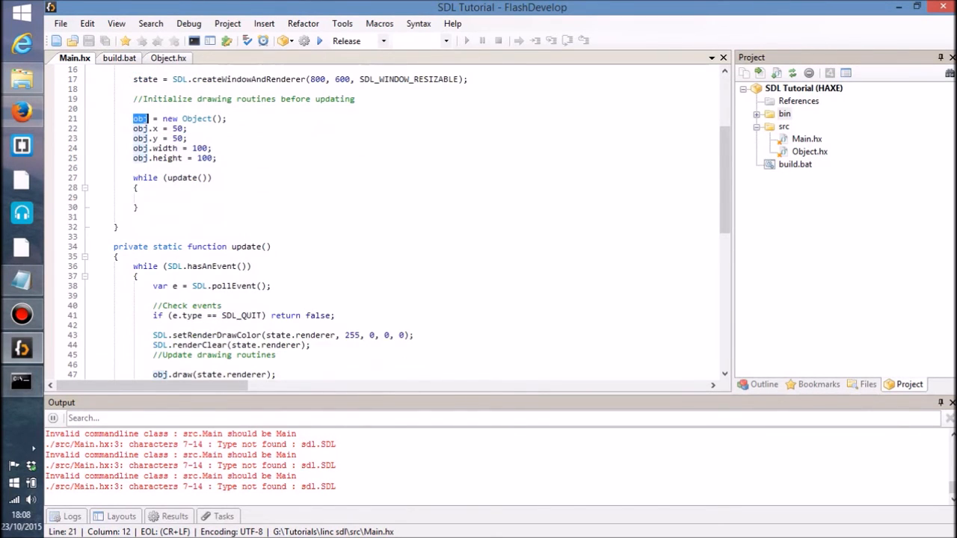
{"action": "scroll", "scroll_direction": "down", "scroll_amount": 3}
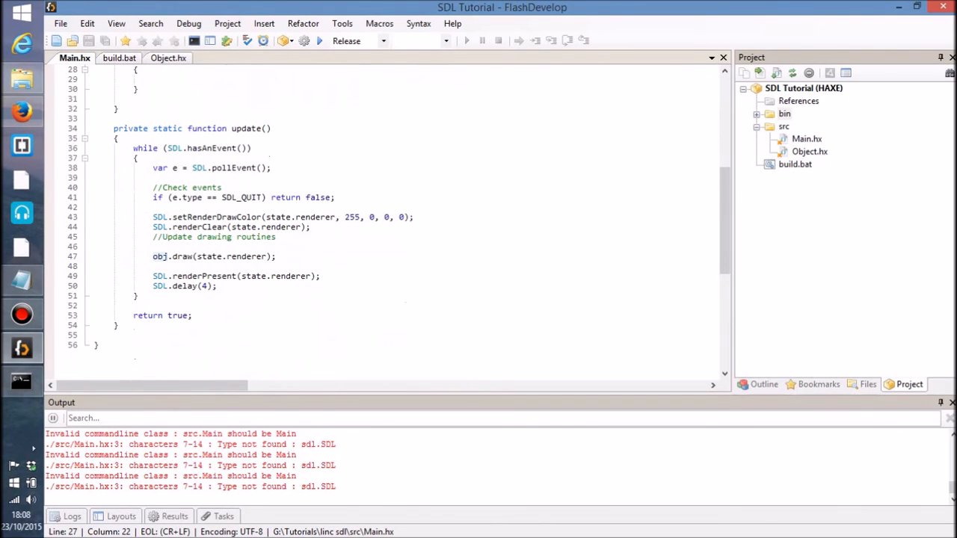
{"action": "double_click", "coordinate": [212, 148]}
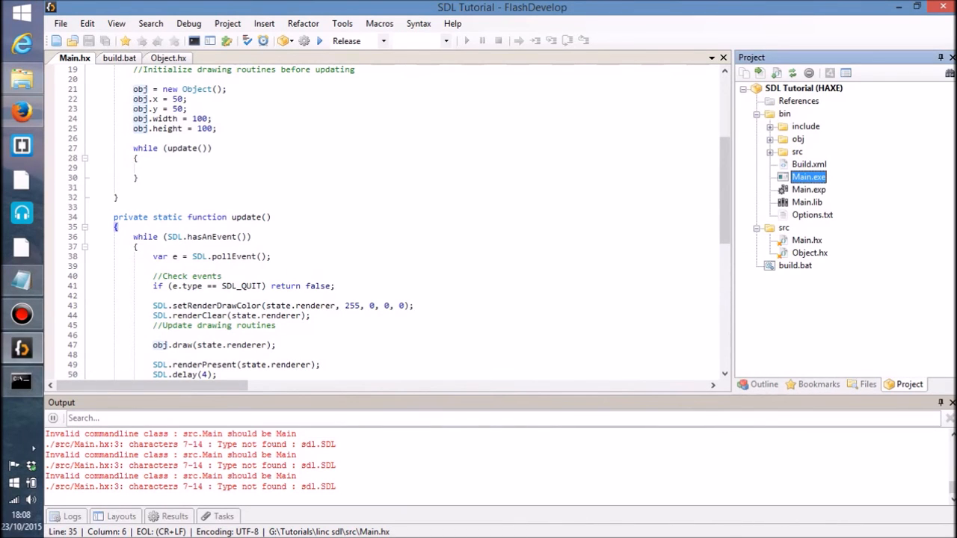
Step: Run build.bat to recompile Main.exe, then return from the console to Main.hx
{"action": "left_click", "coordinate": [466, 41]}
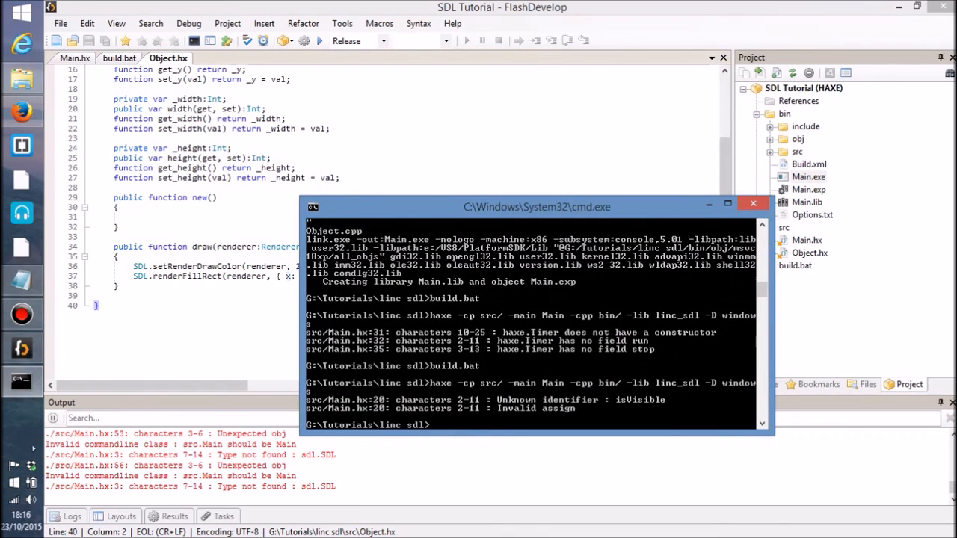
{"action": "left_click", "coordinate": [753, 204]}
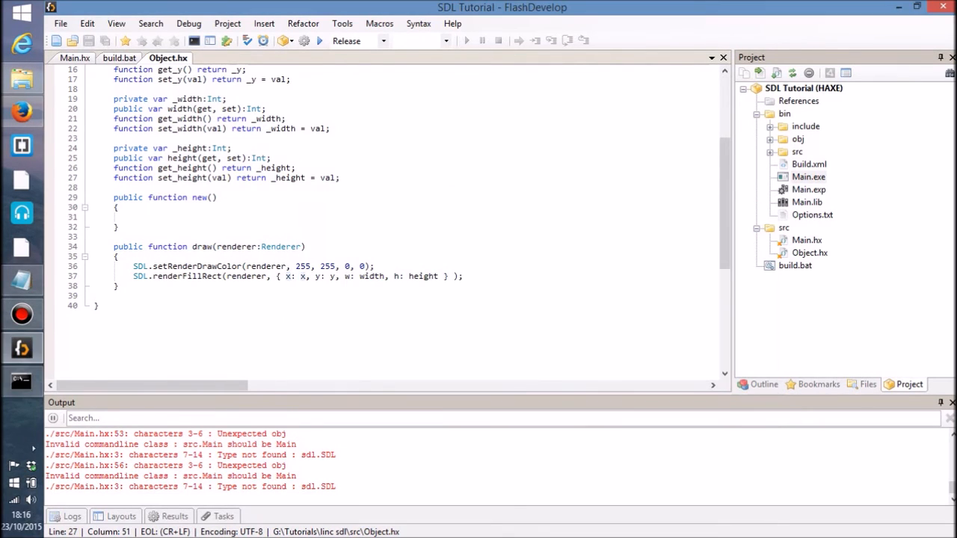
{"action": "left_click", "coordinate": [74, 57]}
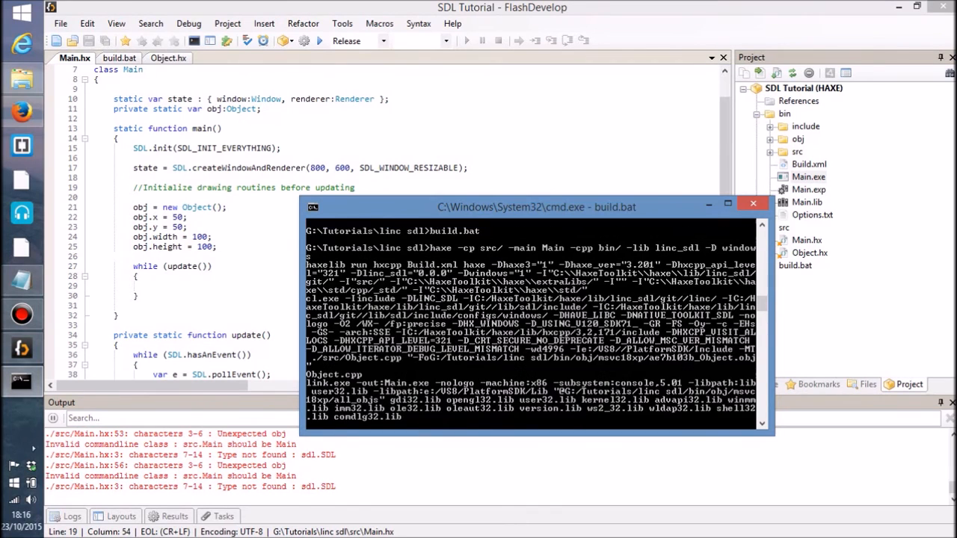
{"action": "left_click", "coordinate": [753, 203]}
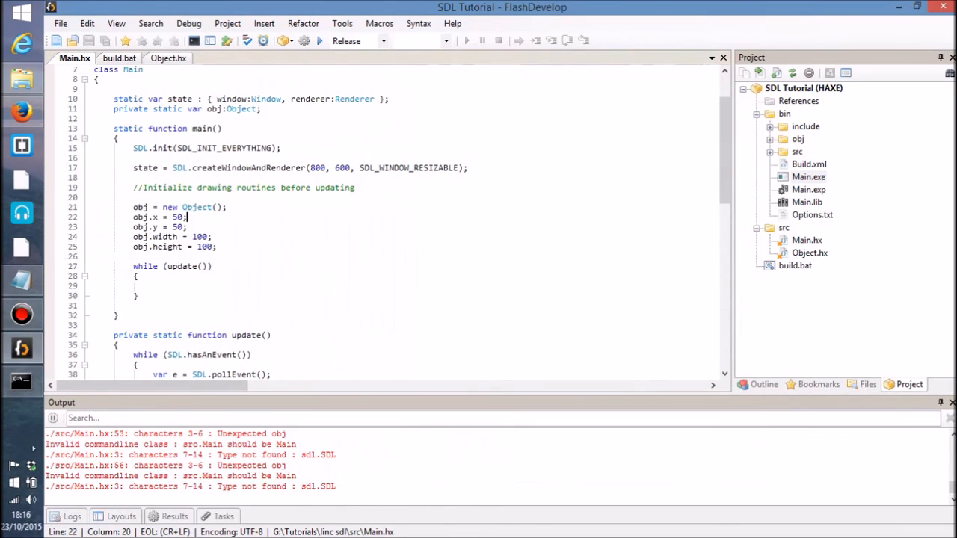
{"action": "scroll", "scroll_direction": "down", "scroll_amount": 3}
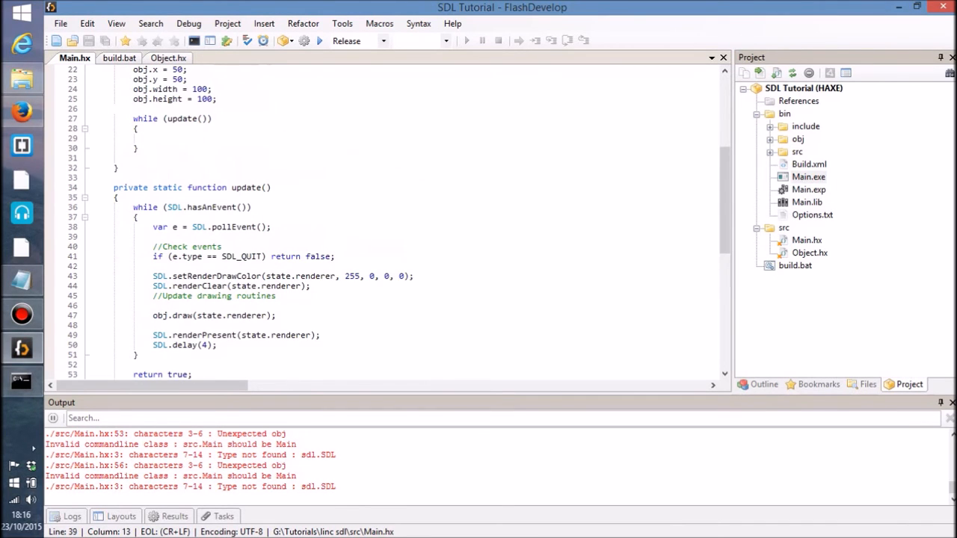
Step: In Object.hx replace Fill in SDL.renderFillRect with Line to draw a line instead
{"action": "left_click", "coordinate": [167, 57]}
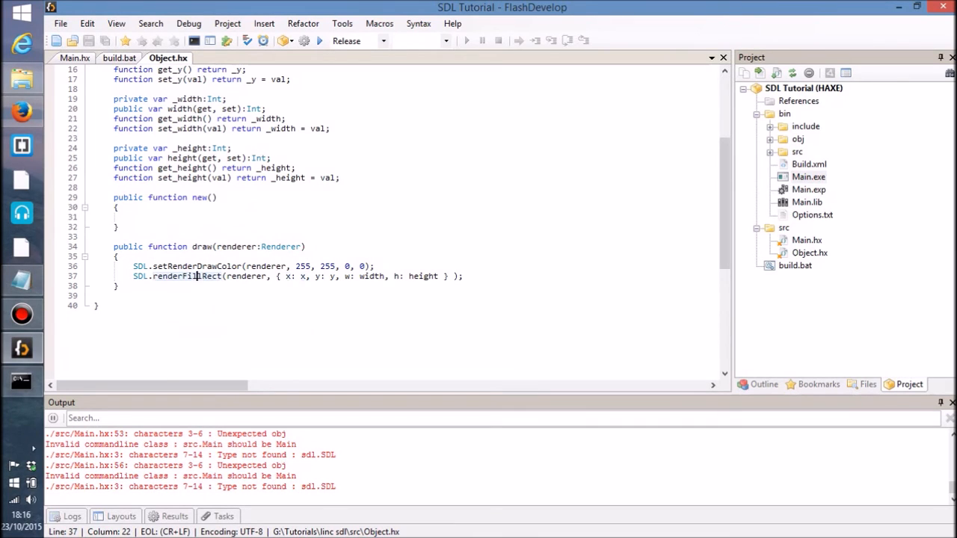
{"action": "double_click", "coordinate": [202, 275]}
{"action": "type", "text": "Draw"}
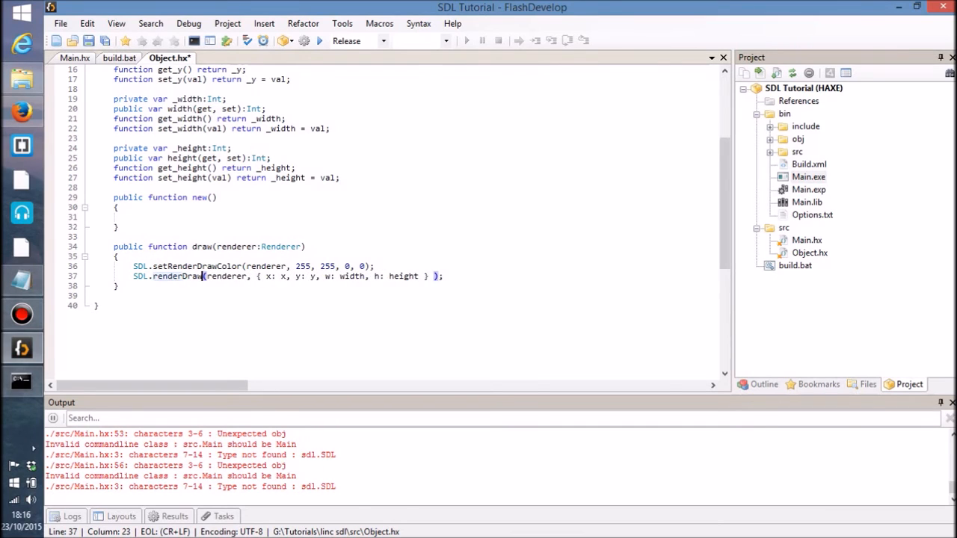
{"action": "type", "text": "Line"}
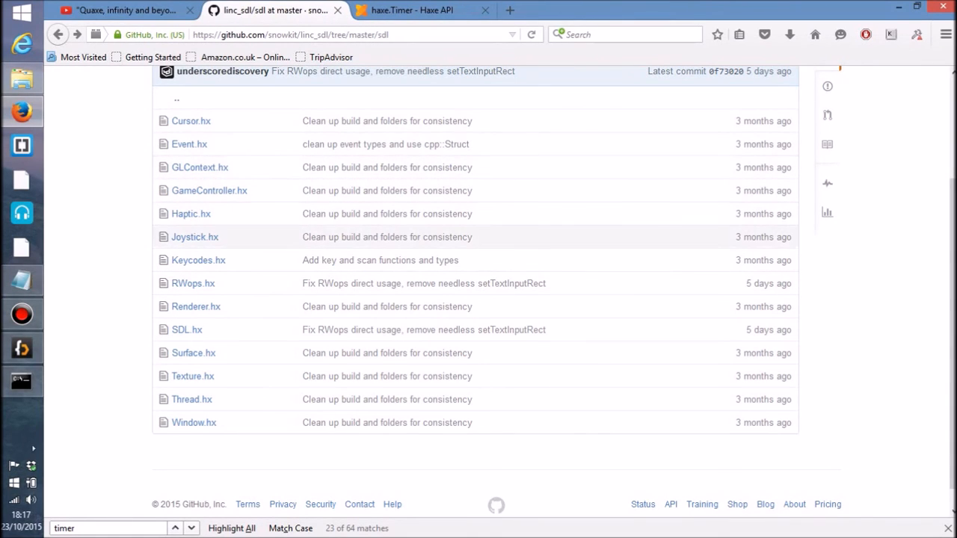
{"action": "mouse_move", "coordinate": [194, 353]}
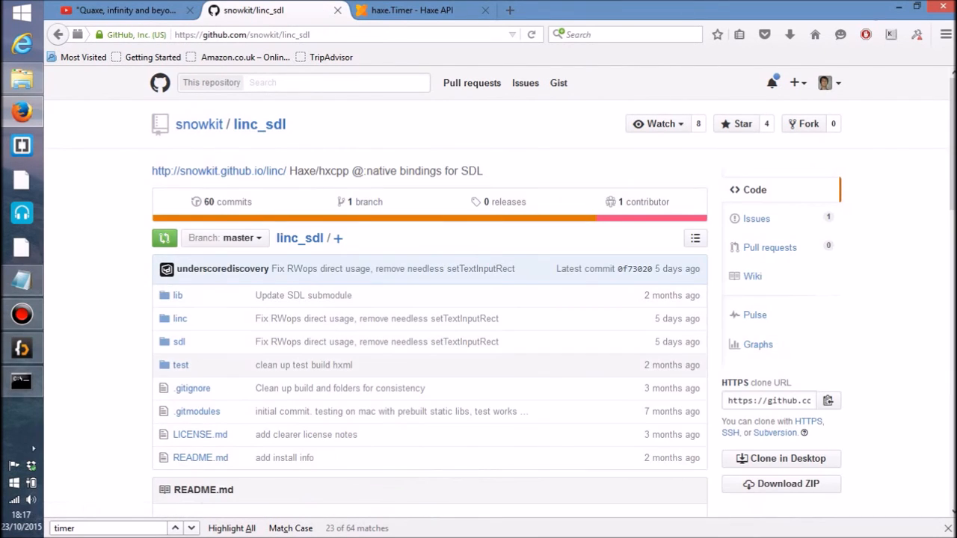
Step: Browse the linc_sdl test folder and read Test.hx to find the renderDrawLine usage
{"action": "left_click", "coordinate": [180, 364]}
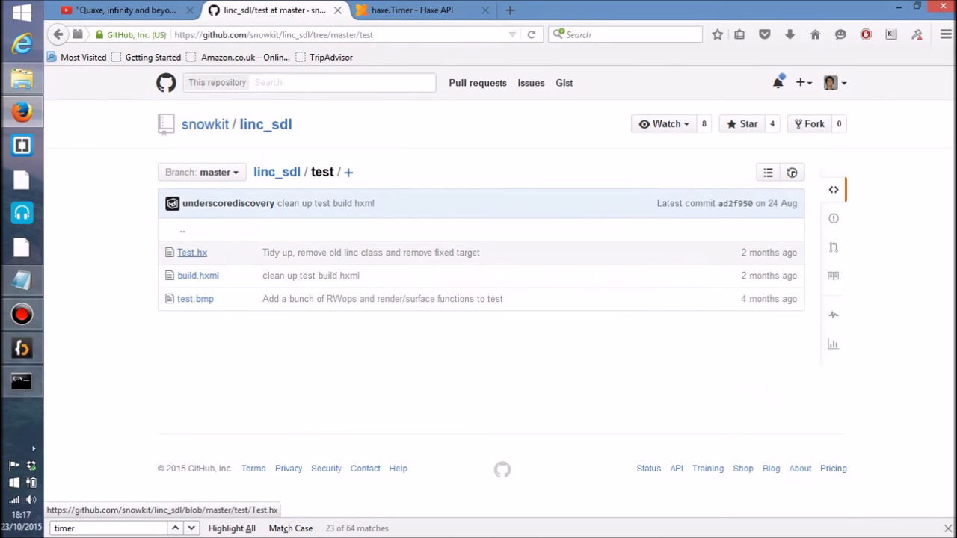
{"action": "left_click", "coordinate": [192, 251]}
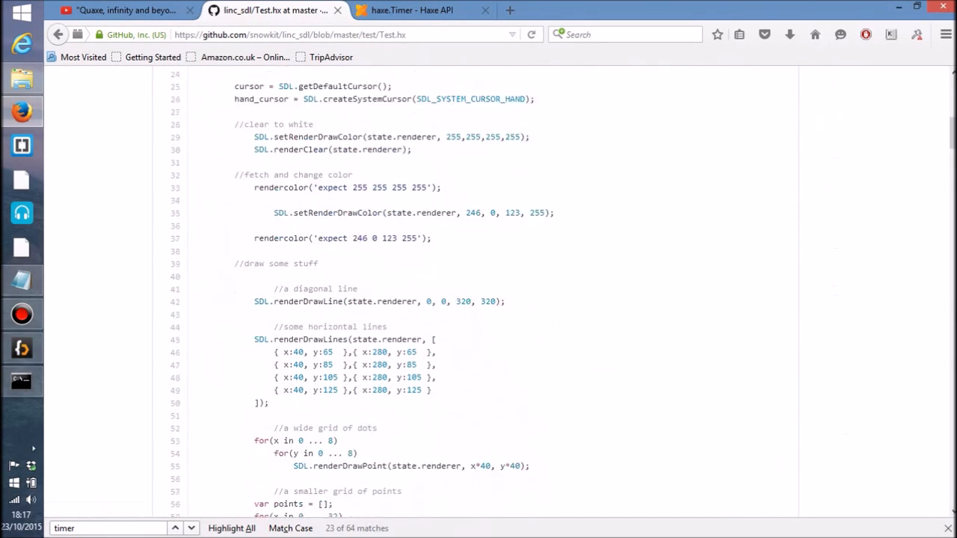
{"action": "scroll", "scroll_direction": "down", "scroll_amount": 3}
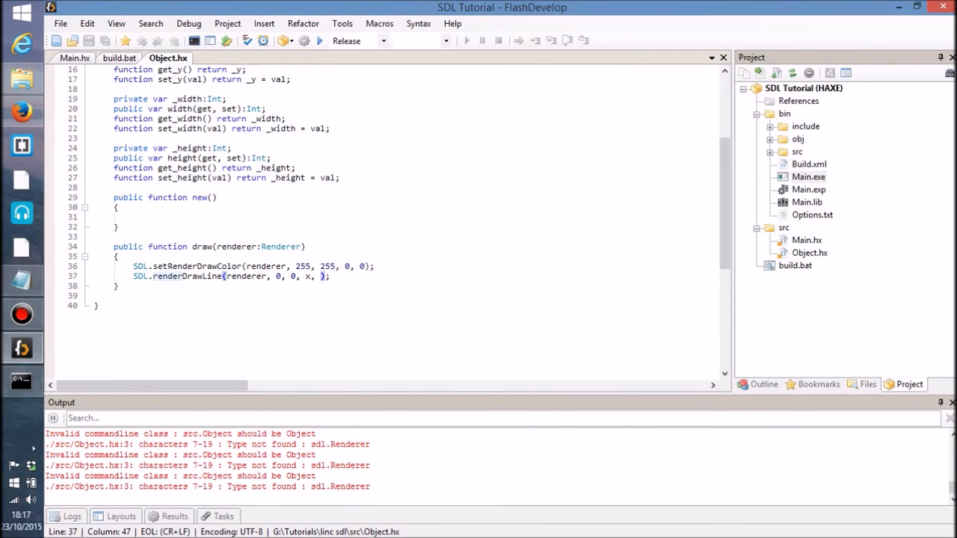
Step: Complete the call as SDL.renderDrawLine(renderer, 0, 0, x, y); in draw()
{"action": "type", "text": "y"}
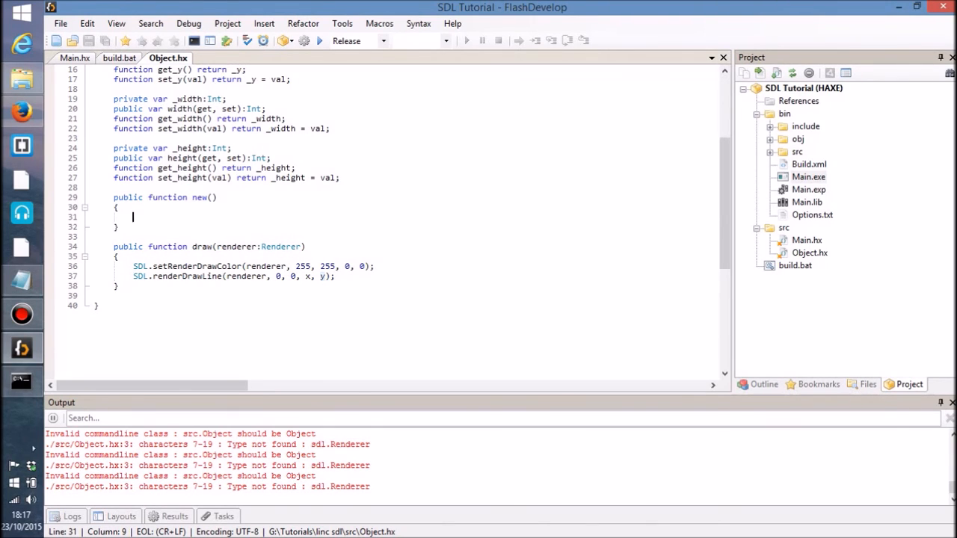
{"action": "left_click", "coordinate": [170, 275]}
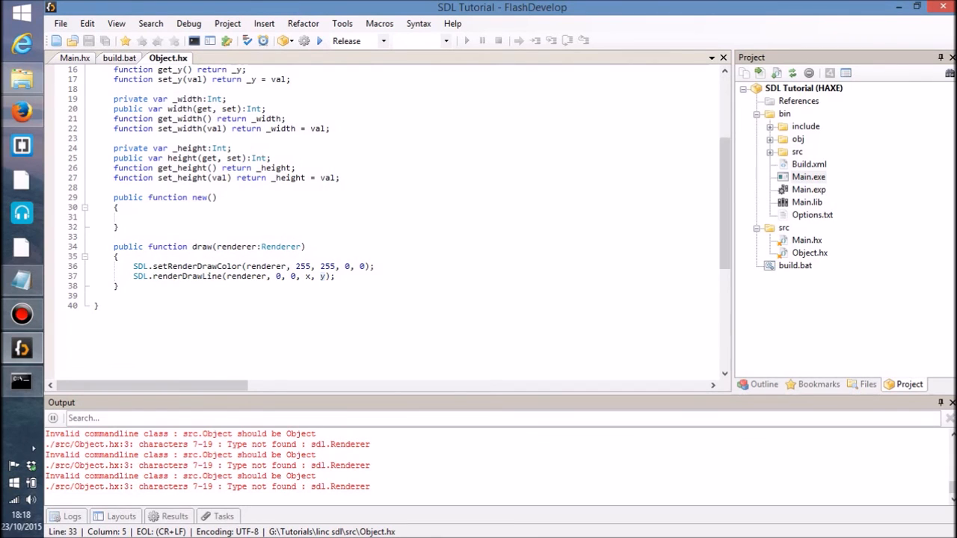
{"action": "left_click", "coordinate": [117, 227]}
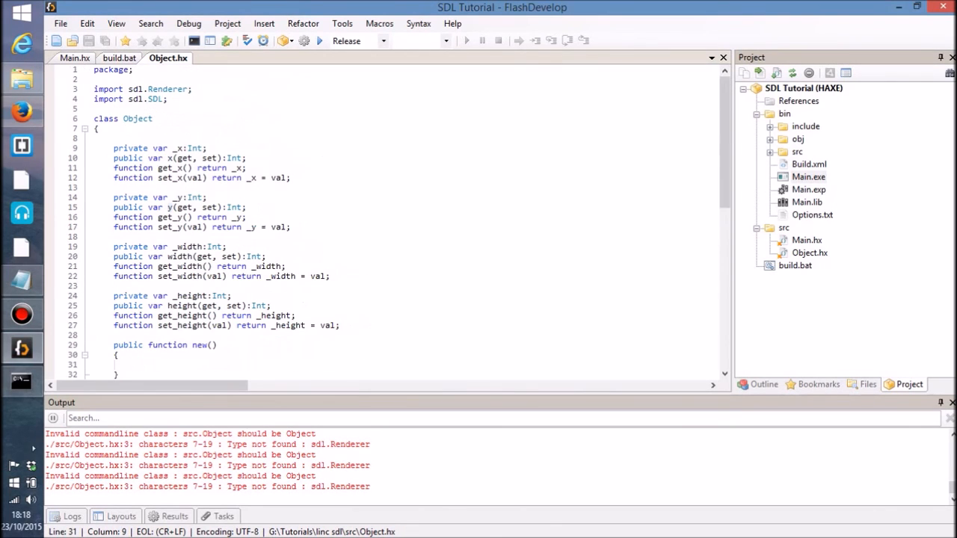
Step: Glance at build.bat's haxe command, then return to Main.hx's update loop calling obj.draw(state.renderer)
{"action": "left_click", "coordinate": [119, 57]}
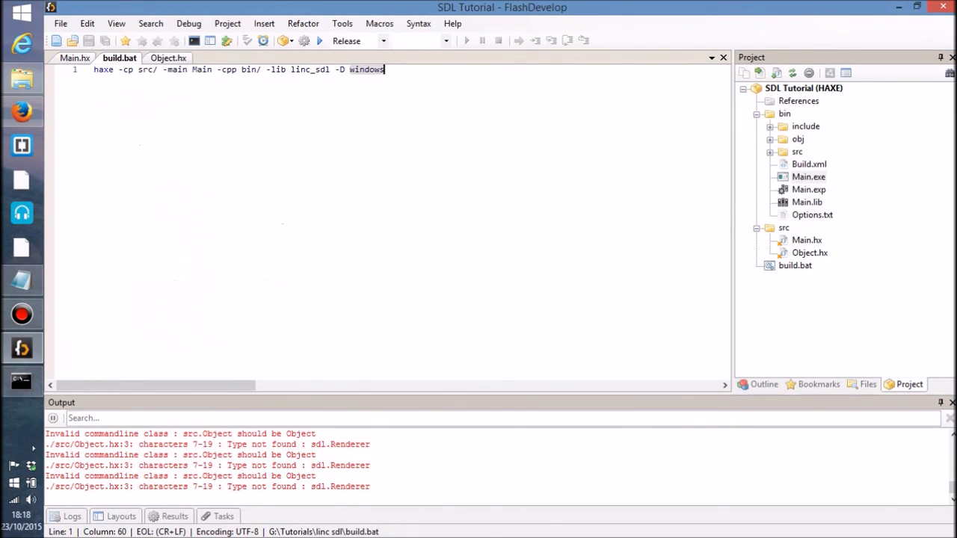
{"action": "left_click", "coordinate": [75, 57]}
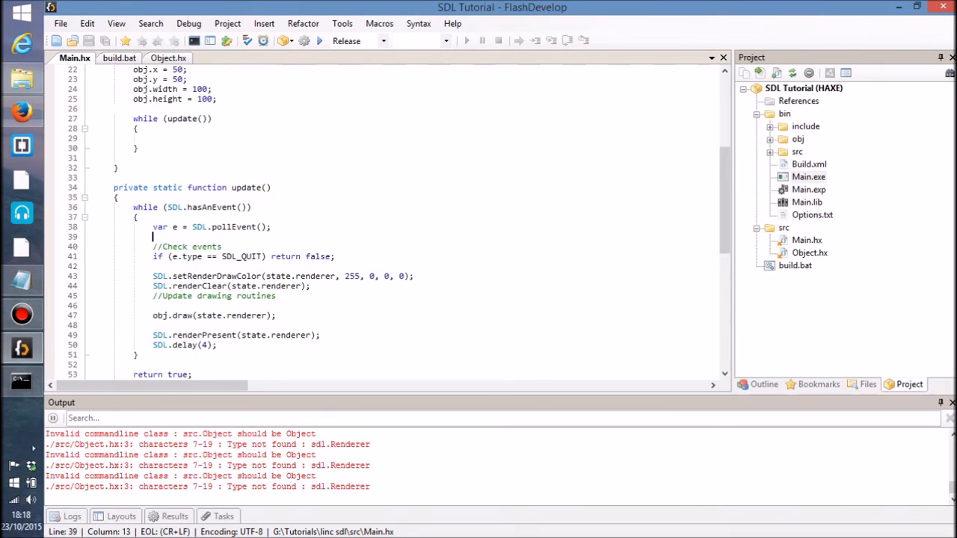
{"action": "scroll", "scroll_direction": "down", "scroll_amount": 3}
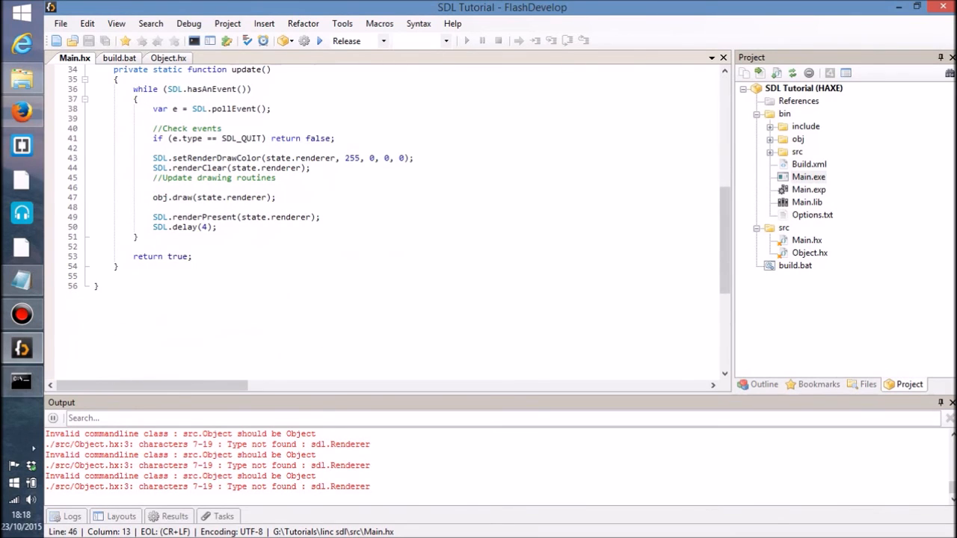